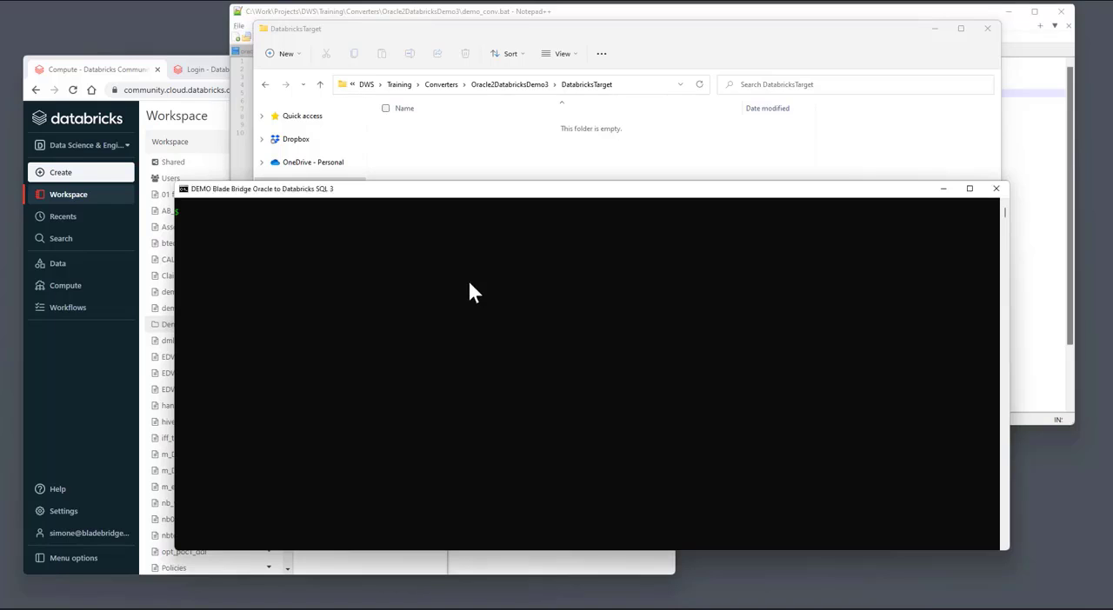
- Run sqlconv with no arguments to print its version banner and usage options
text(sqlconv)
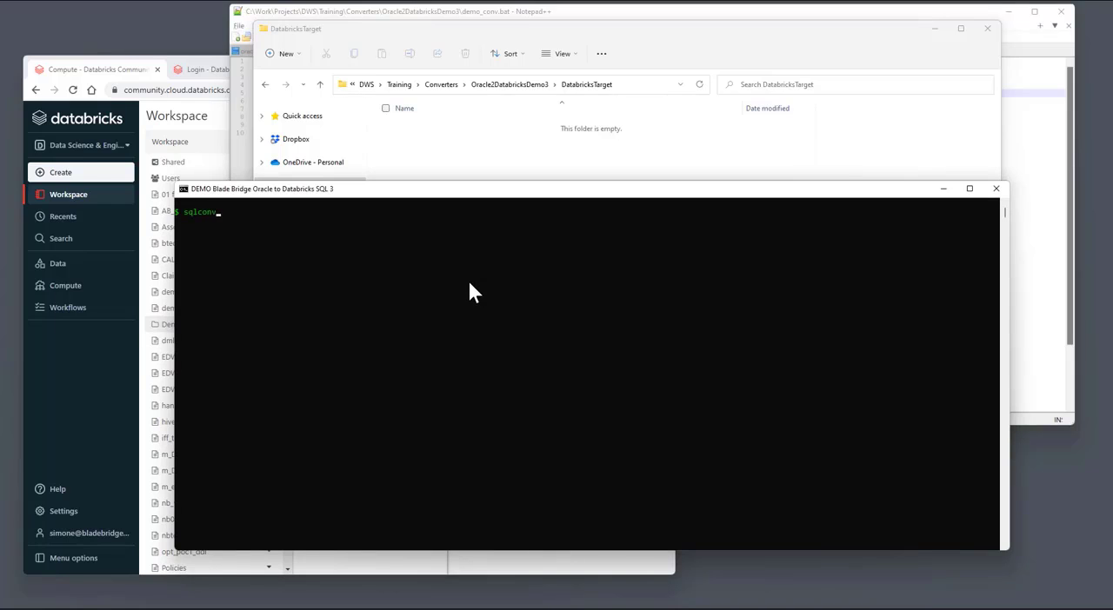
key(Enter)
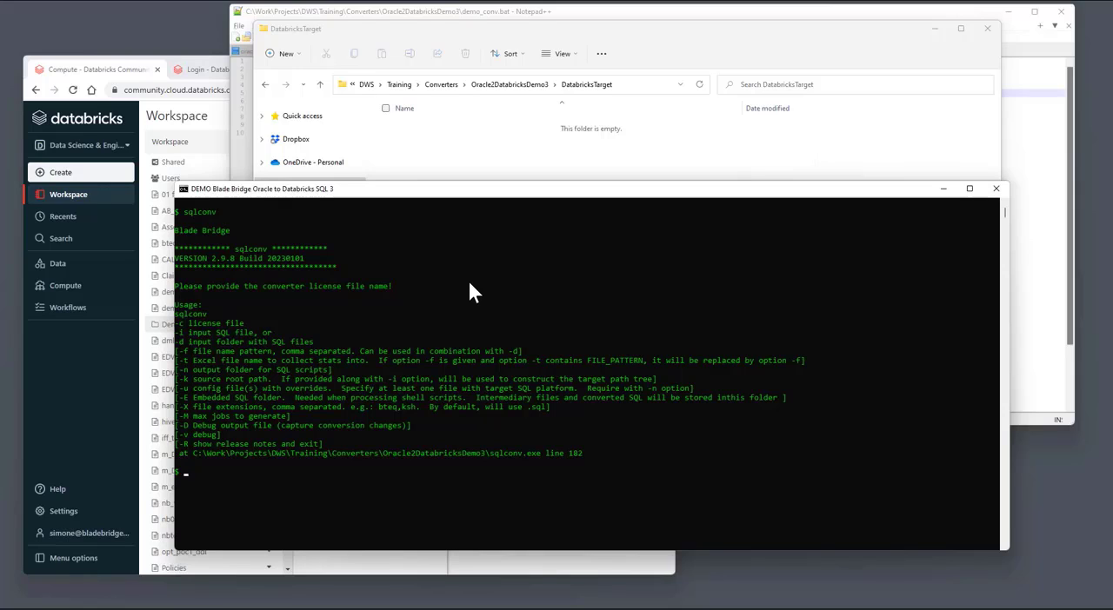
mouse_move(199, 343)
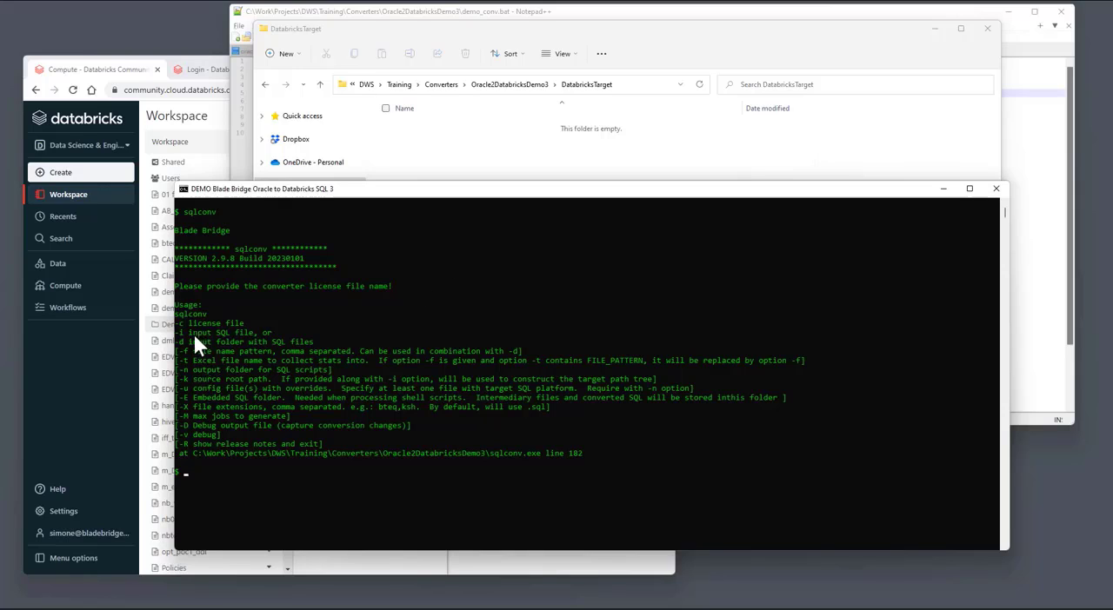
mouse_move(190, 341)
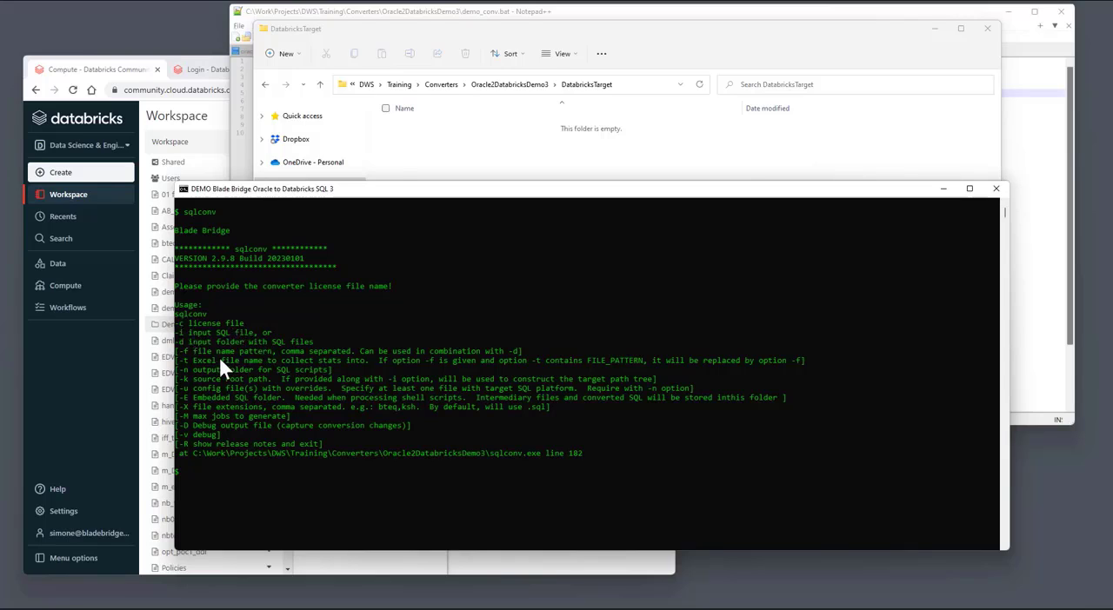
mouse_move(198, 360)
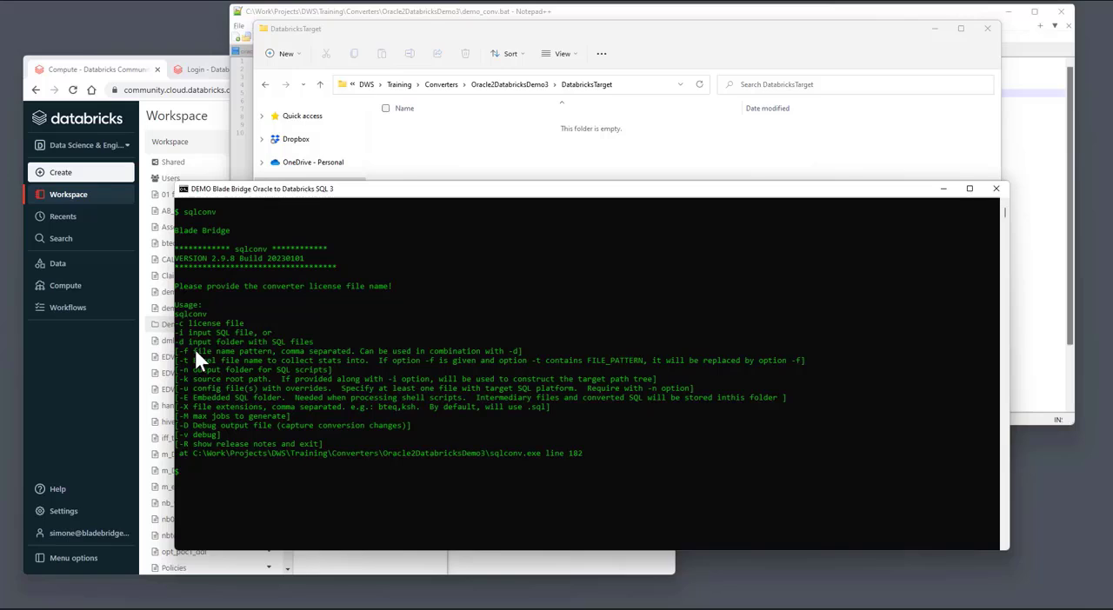
mouse_move(295, 351)
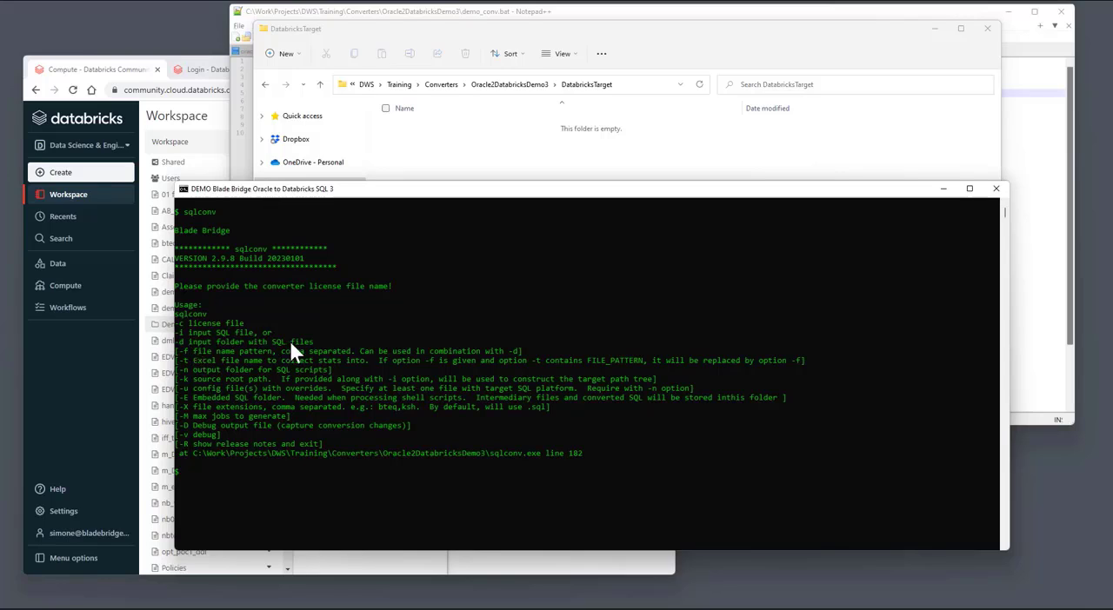
mouse_move(215, 379)
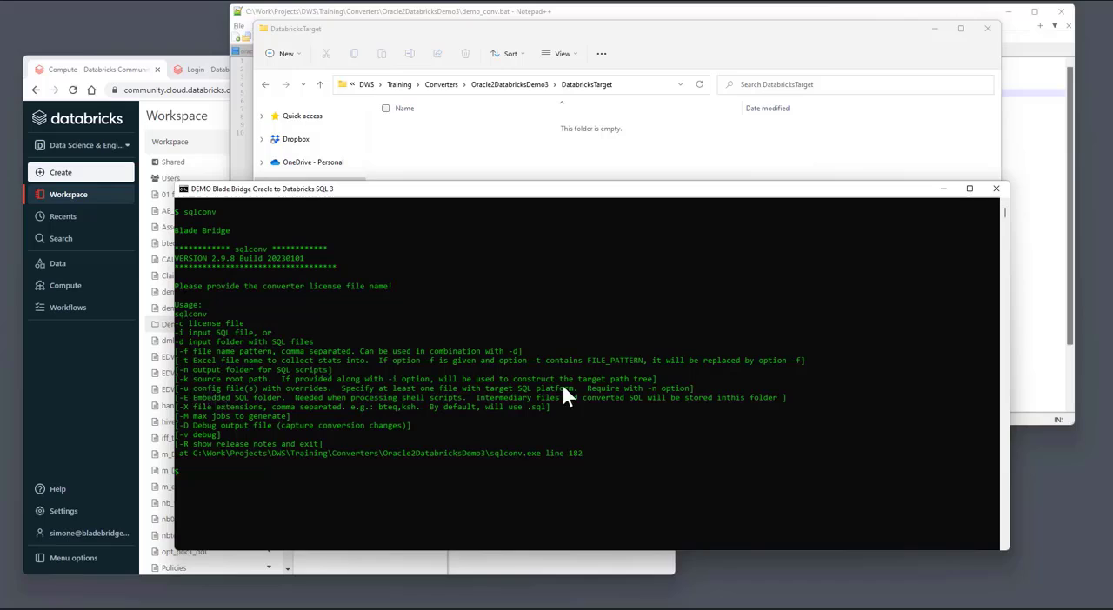
mouse_move(393, 426)
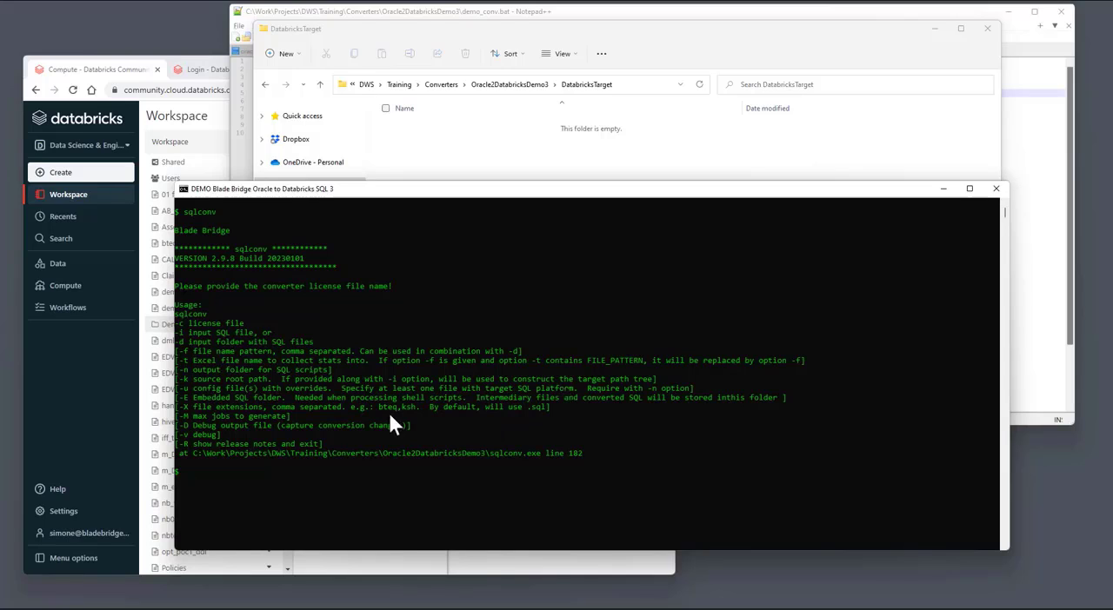
mouse_move(198, 403)
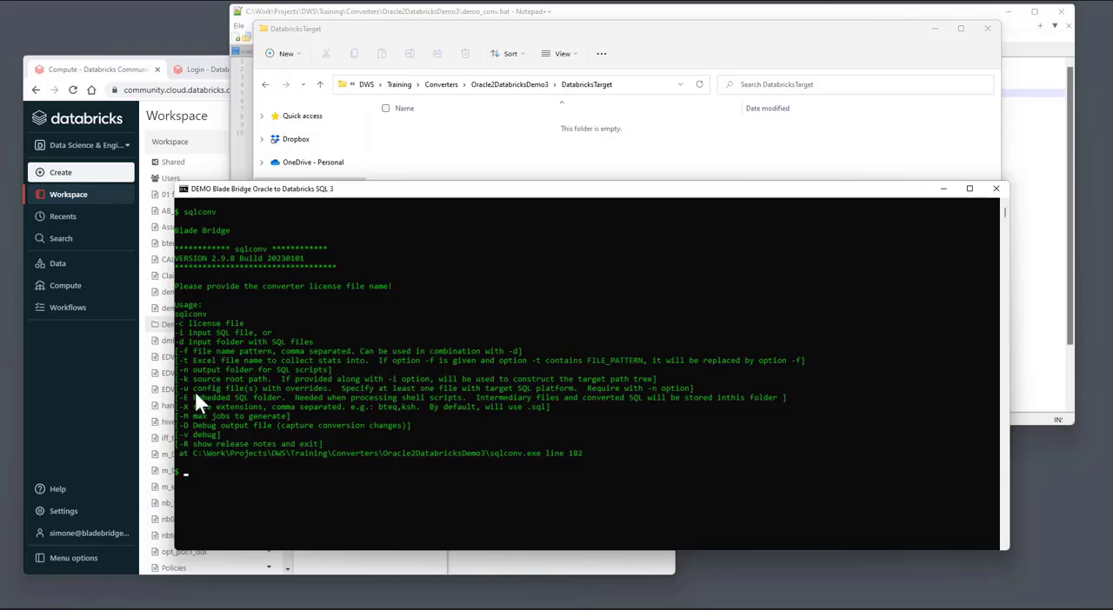
mouse_move(279, 384)
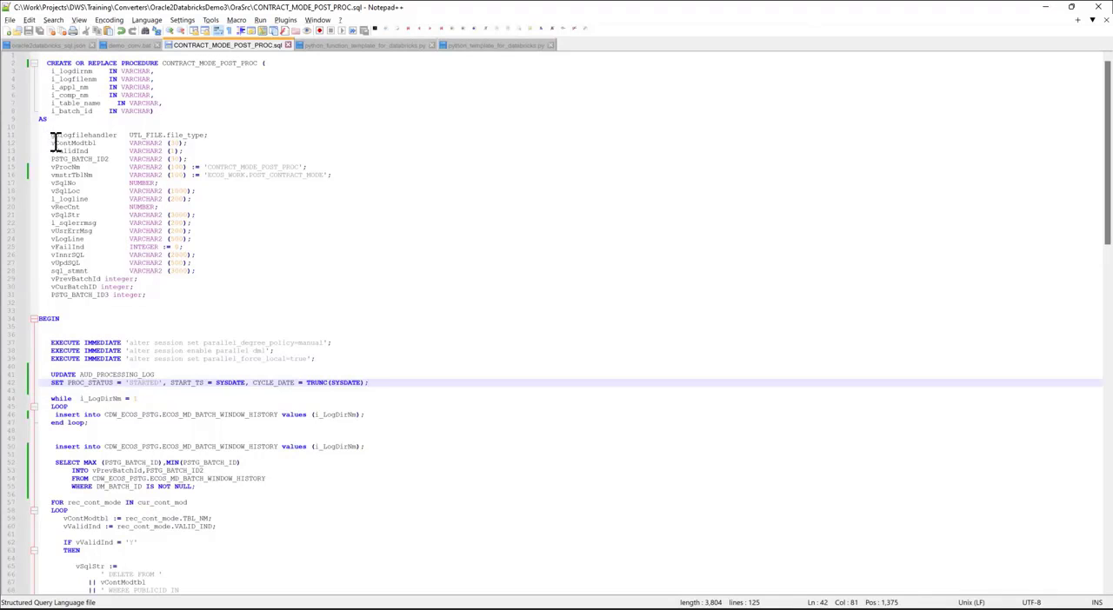
scroll(down, 3)
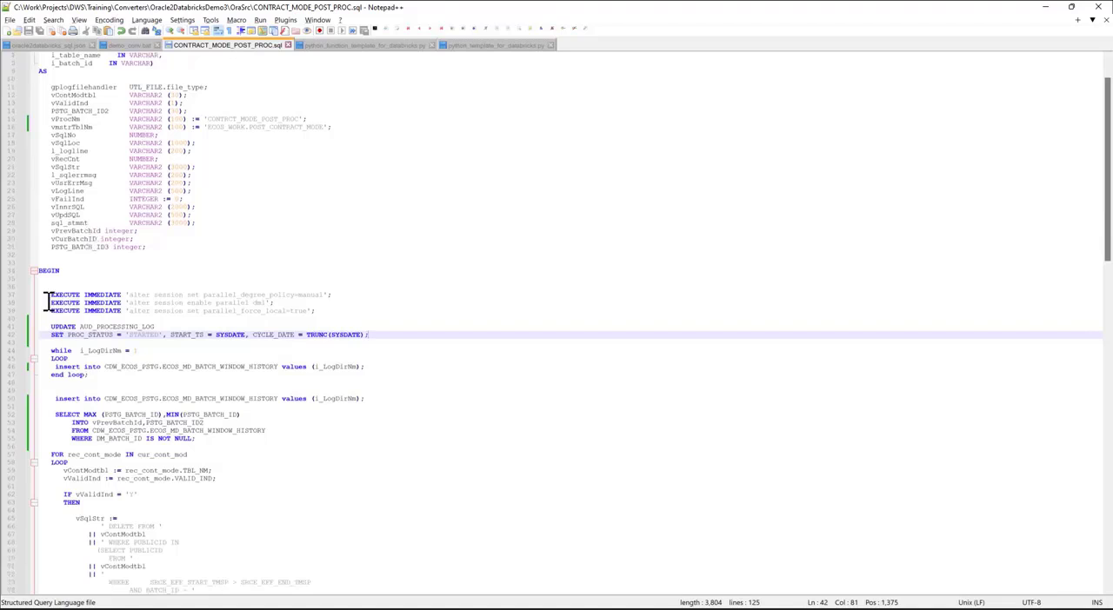
scroll(down, 3)
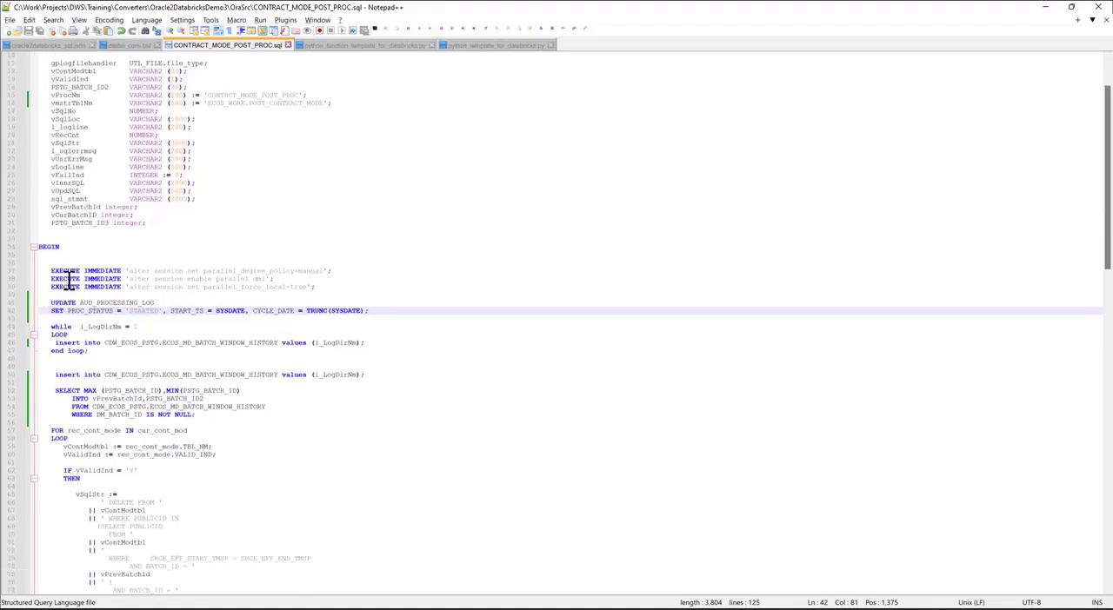
scroll(down, 3)
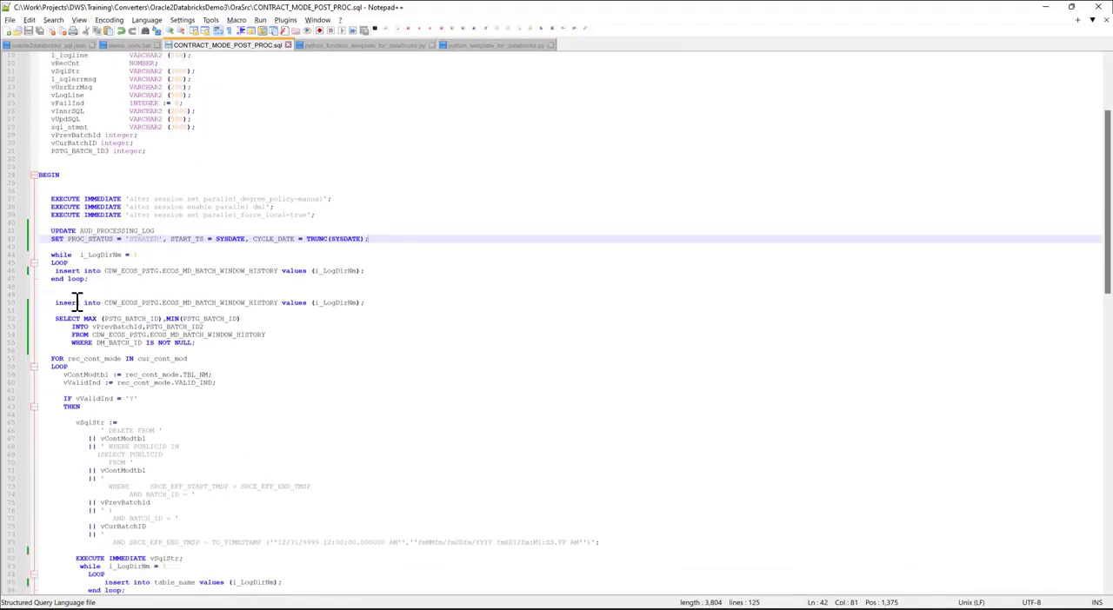
scroll(down, 3)
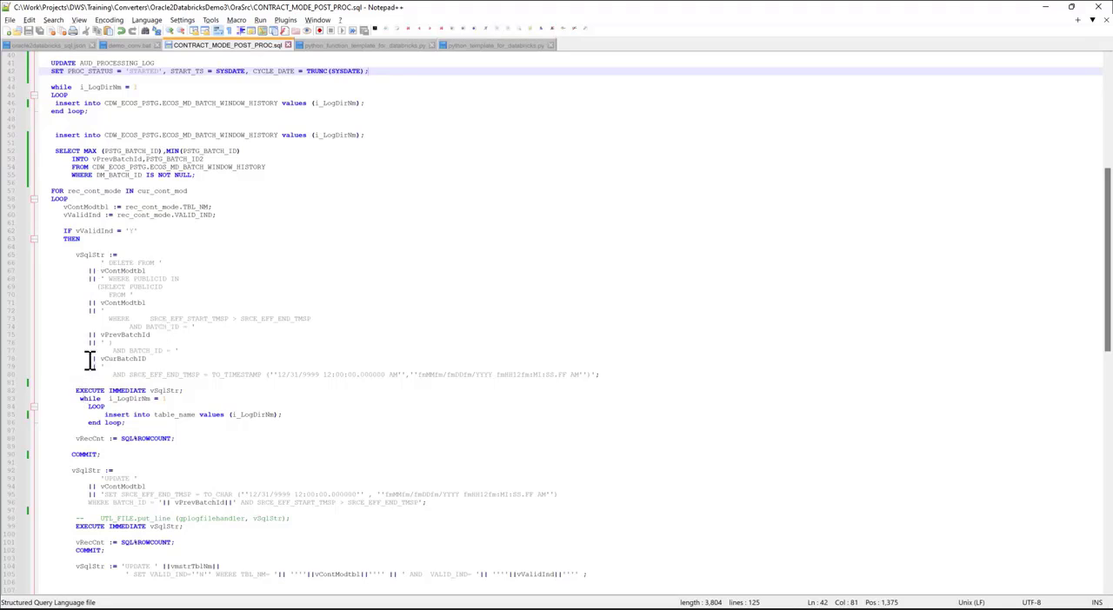
scroll(down, 3)
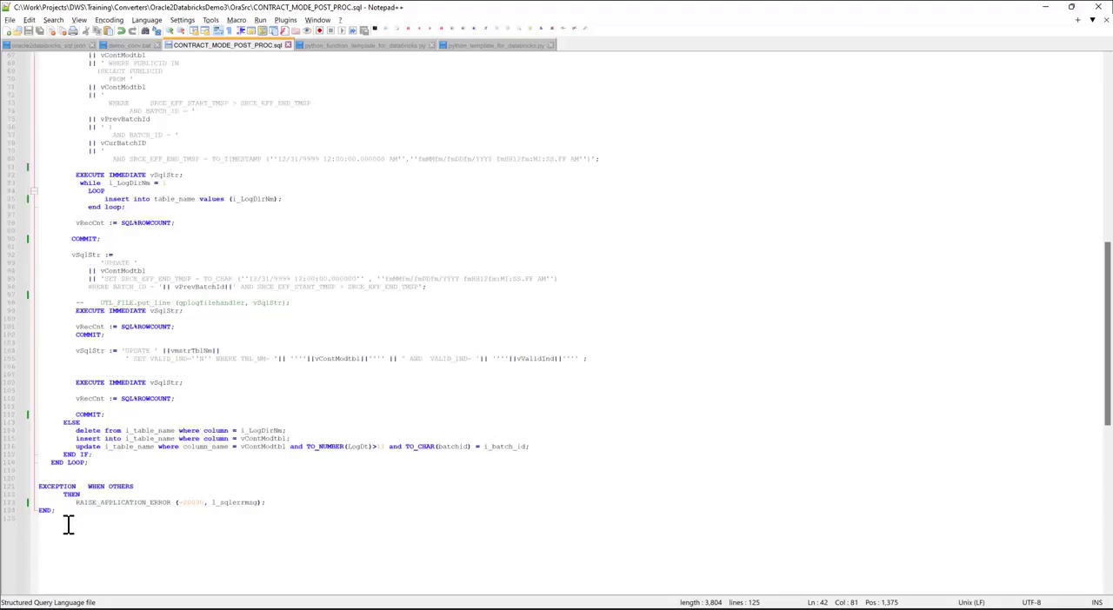
mouse_move(219, 414)
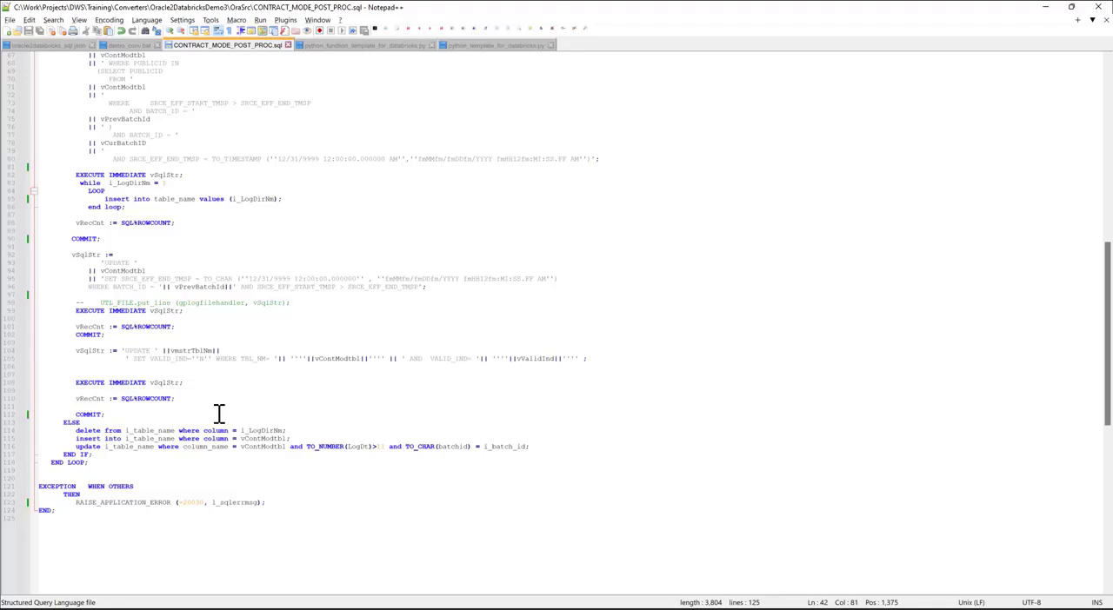
- Return to the Command Prompt window to run demo_conv.bat
click(129, 45)
text(demo_conv.bat)
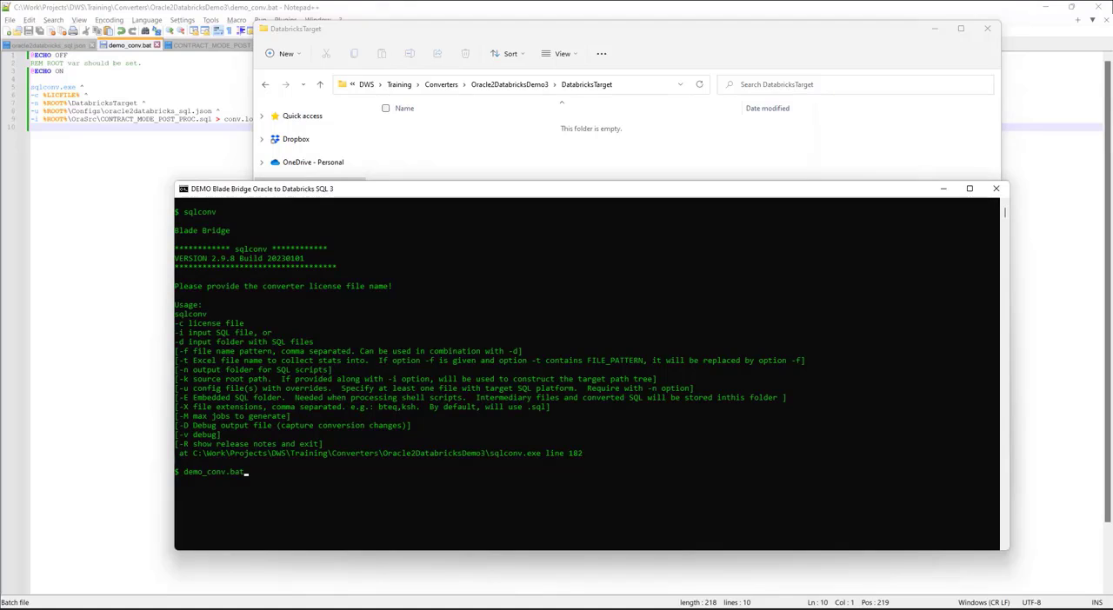
mouse_move(254, 371)
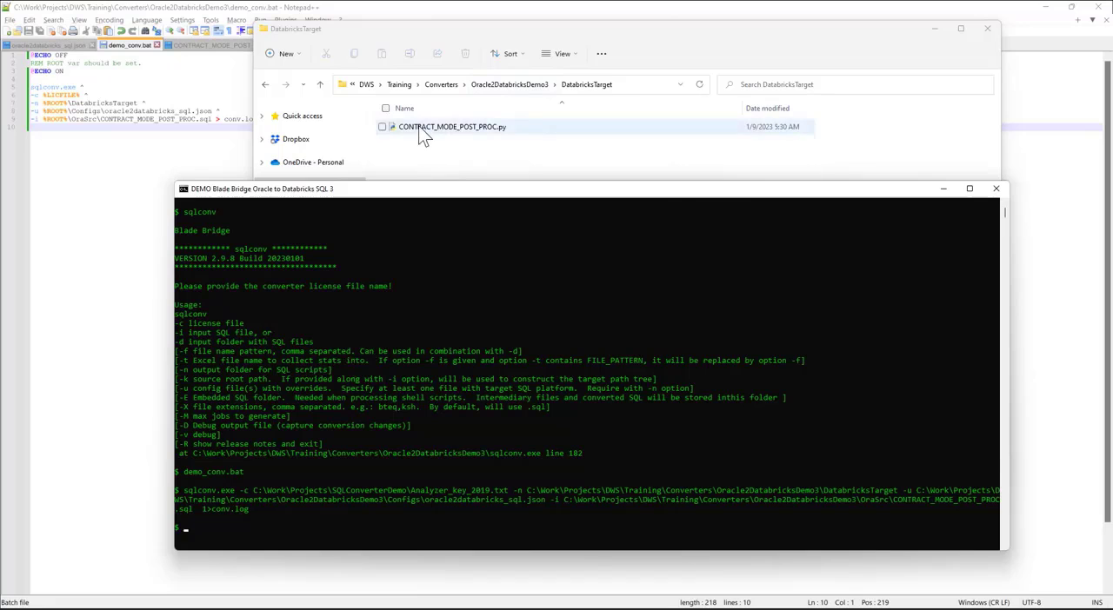
- Move CONTRACT_MODE_POST_PROC.py to the other view and show the Oracle .sql procedure beside it
click(453, 126)
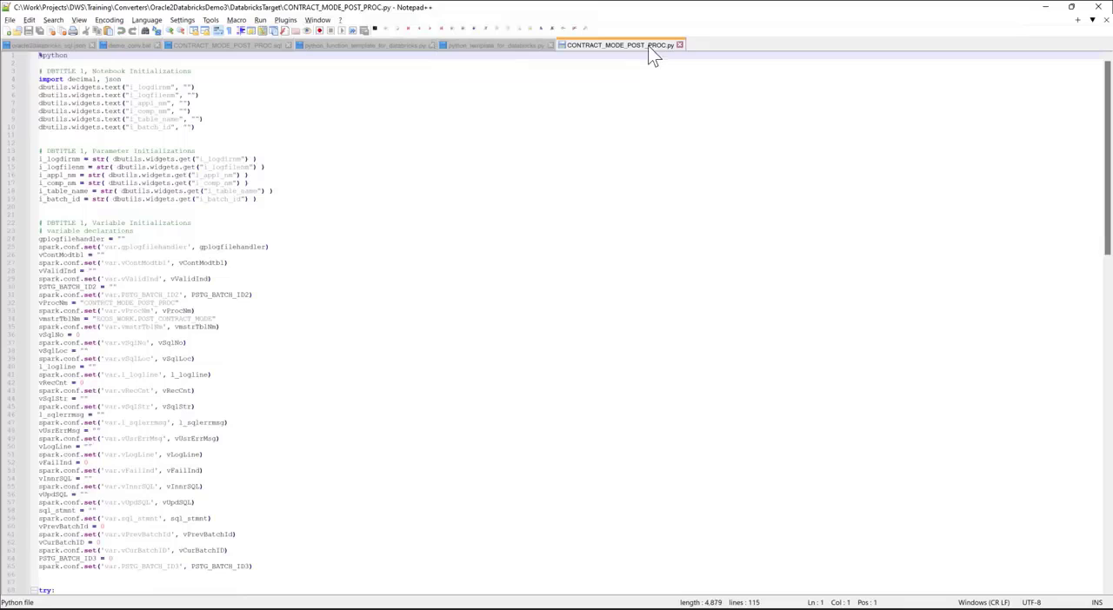
right_click(629, 45)
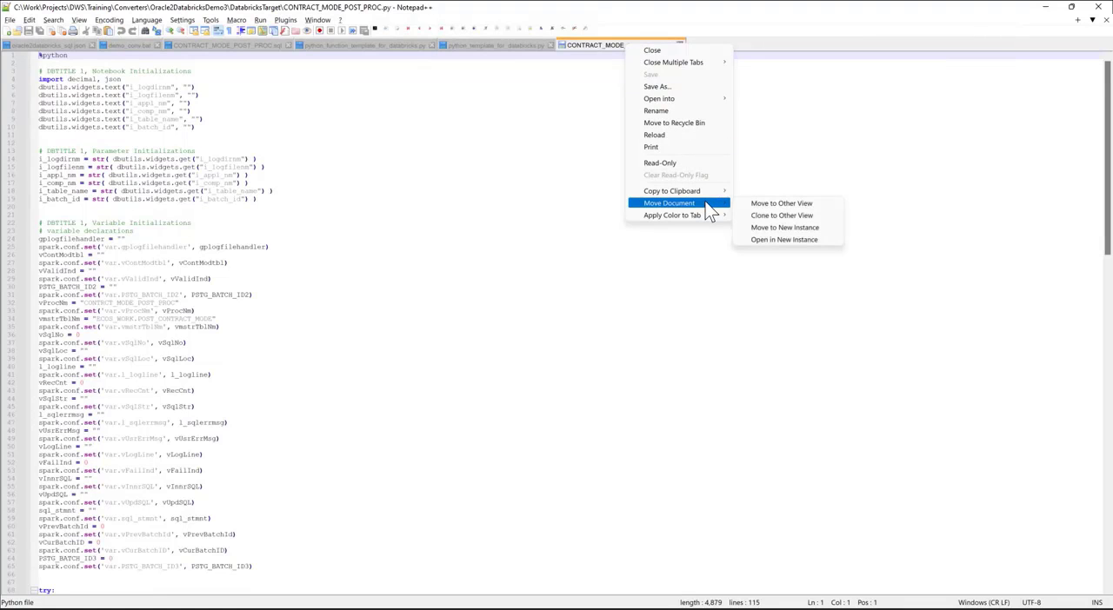
mouse_move(783, 202)
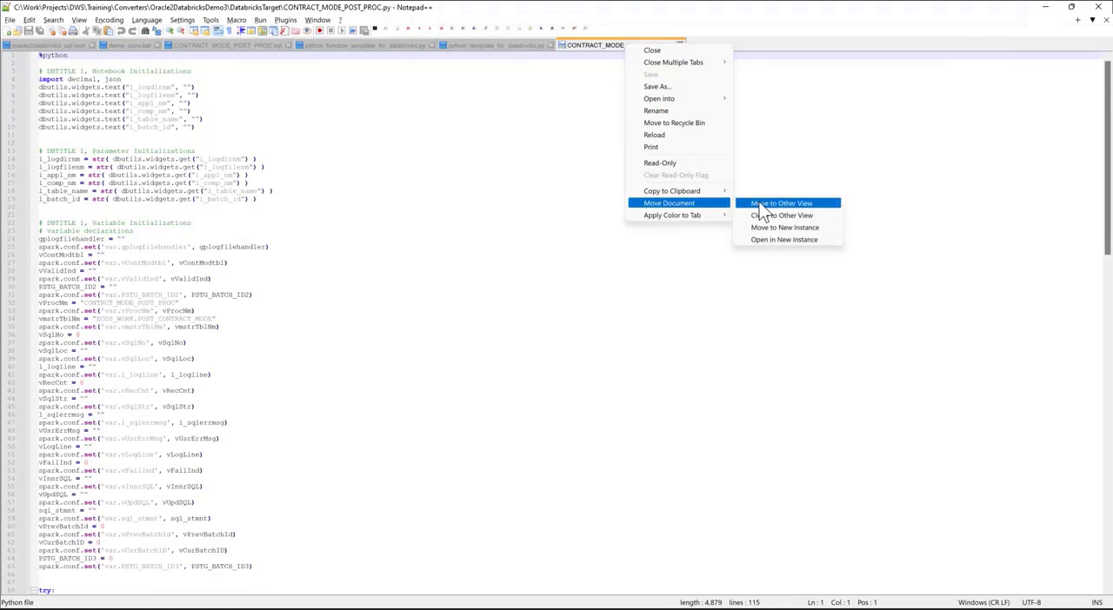
click(781, 202)
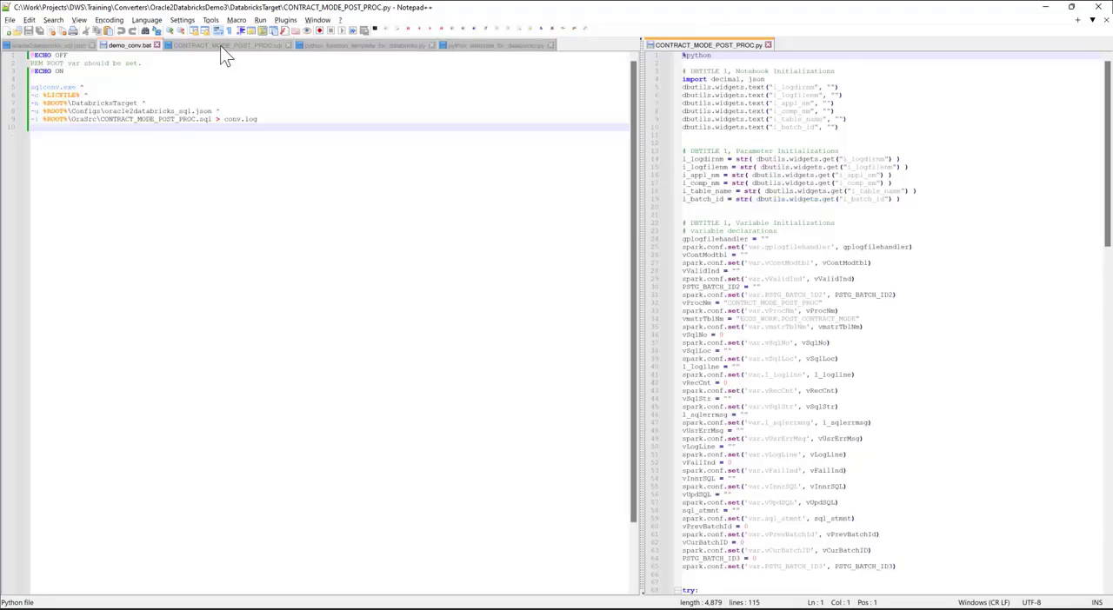
click(222, 45)
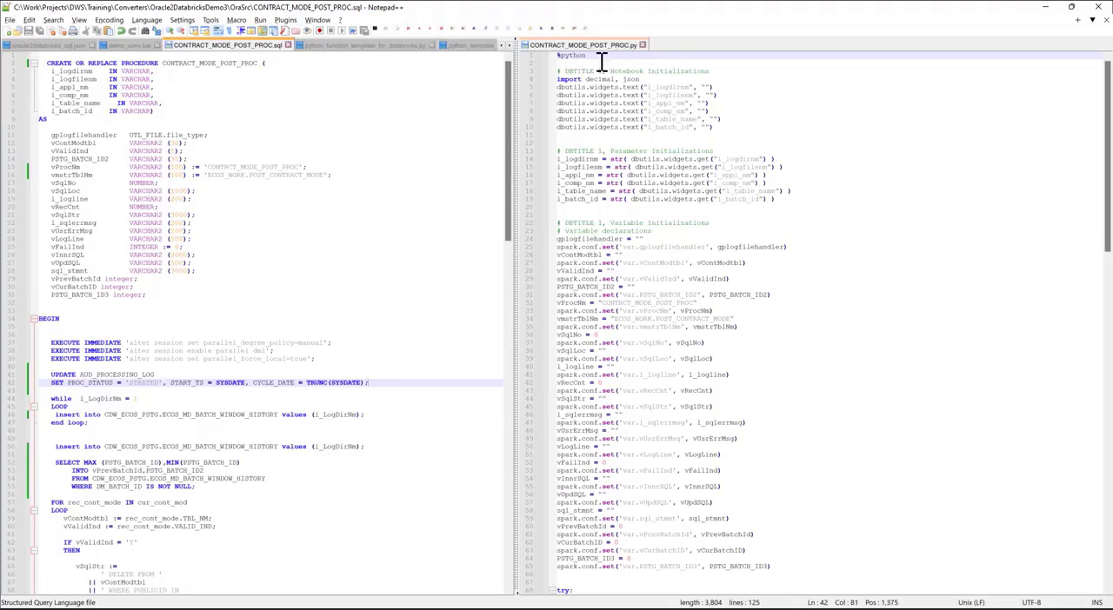
scroll(down, 3)
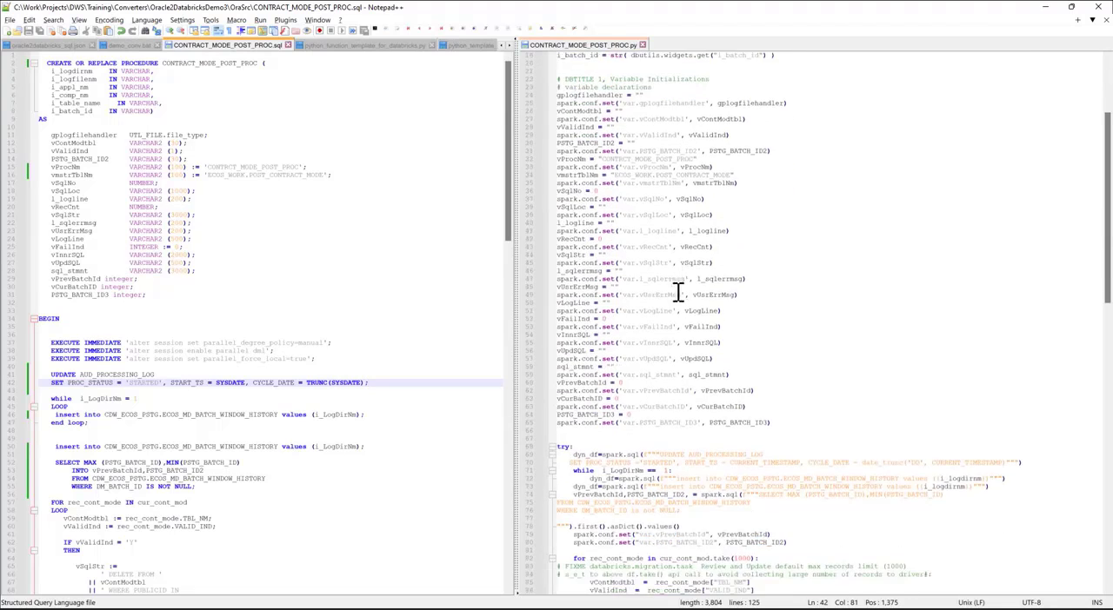
scroll(down, 3)
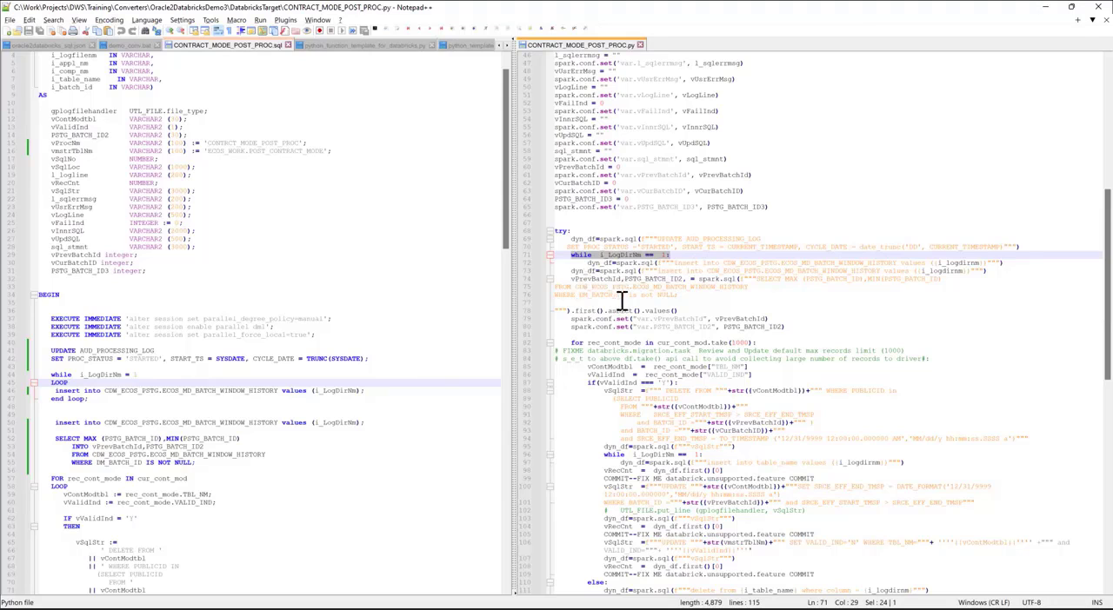
scroll(down, 3)
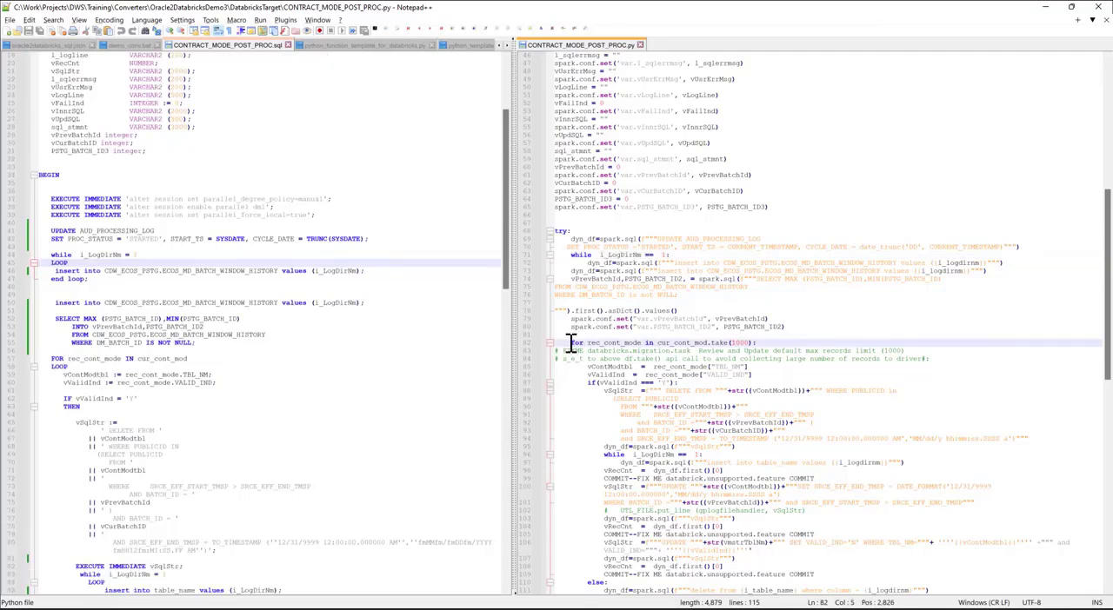
scroll(down, 3)
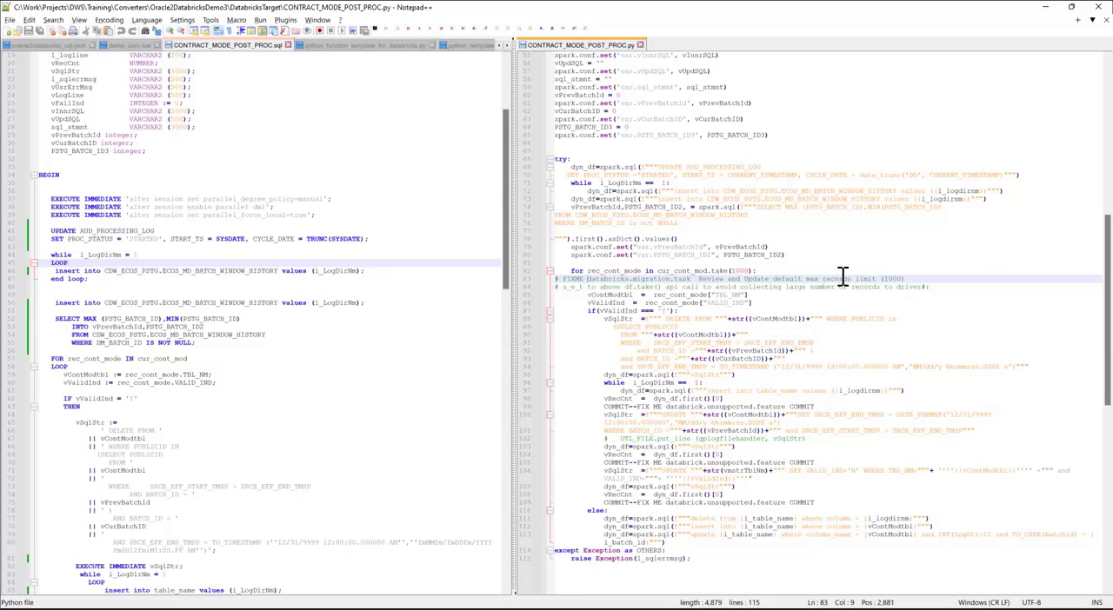
mouse_move(828, 273)
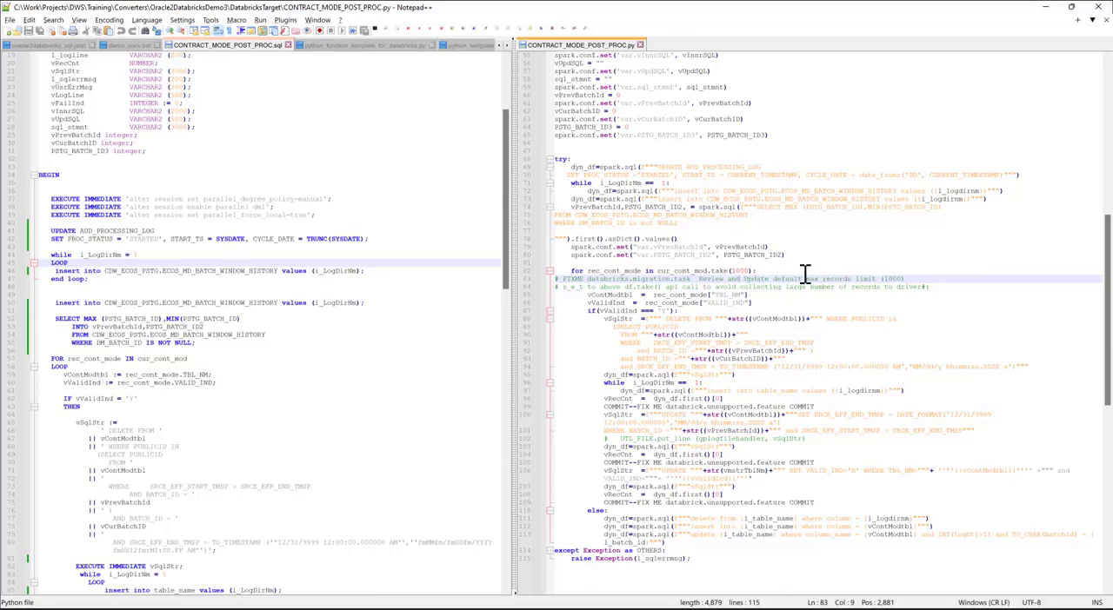
mouse_move(849, 282)
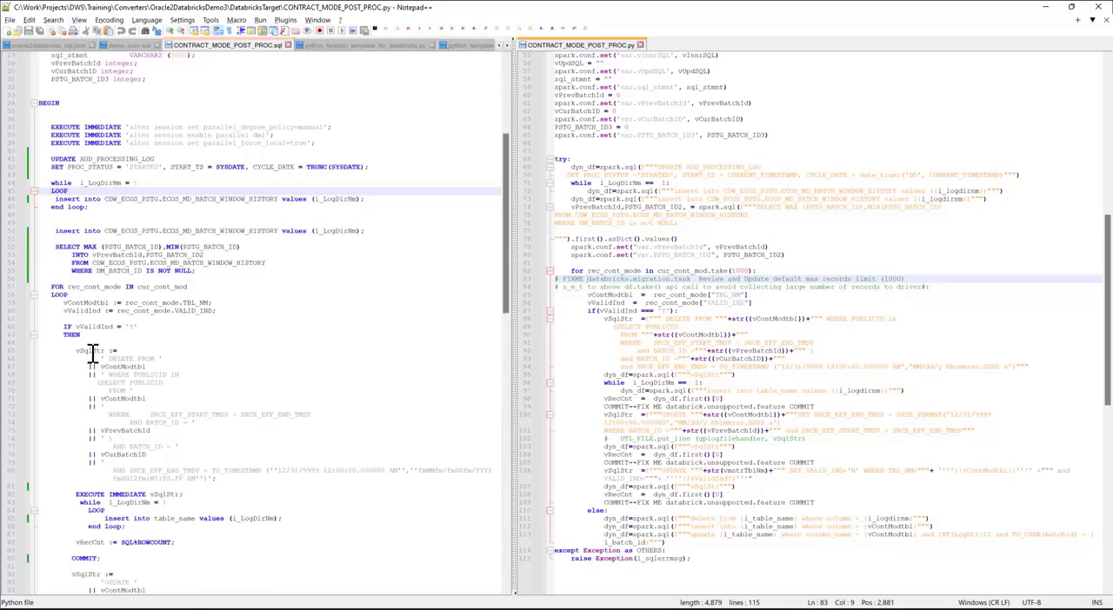
mouse_move(587, 337)
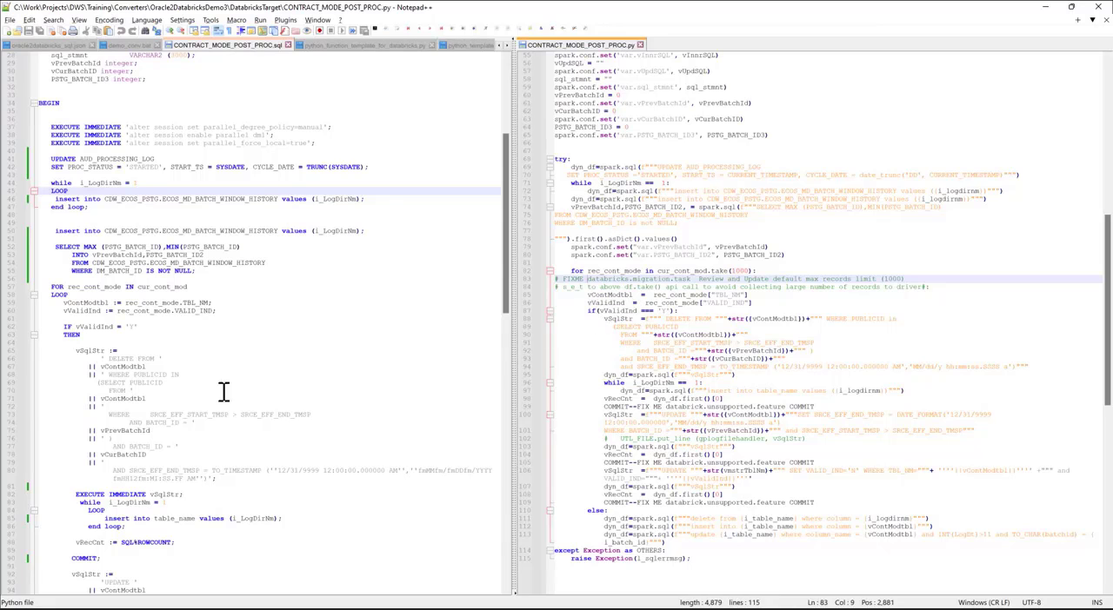
scroll(down, 3)
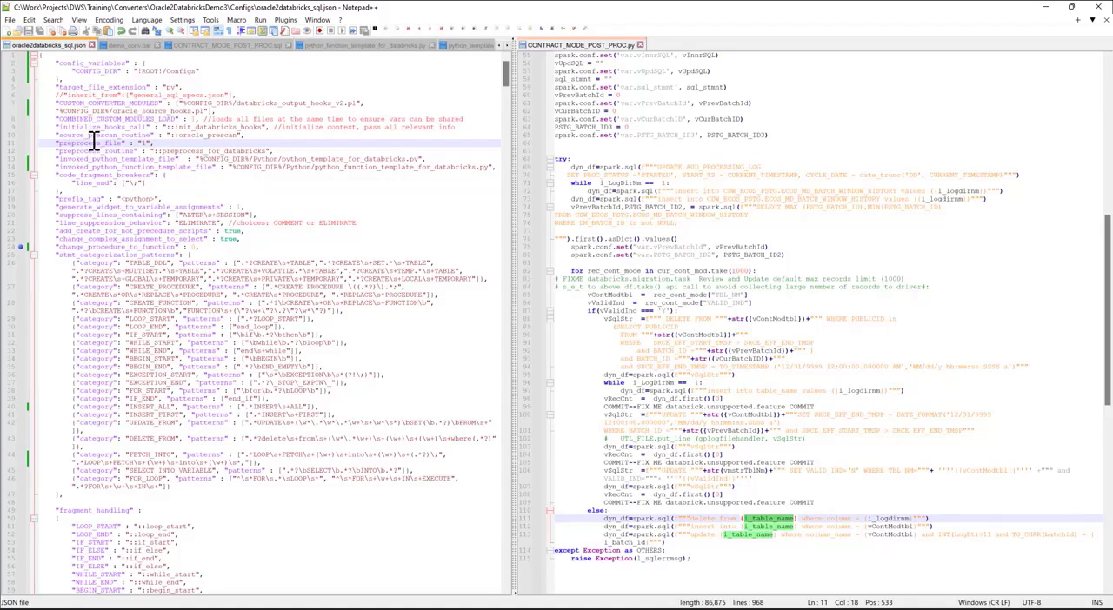
- Scroll oracle2databricks_sql.json past fragment handling, command and line substitutions to block-substitution rules
scroll(down, 3)
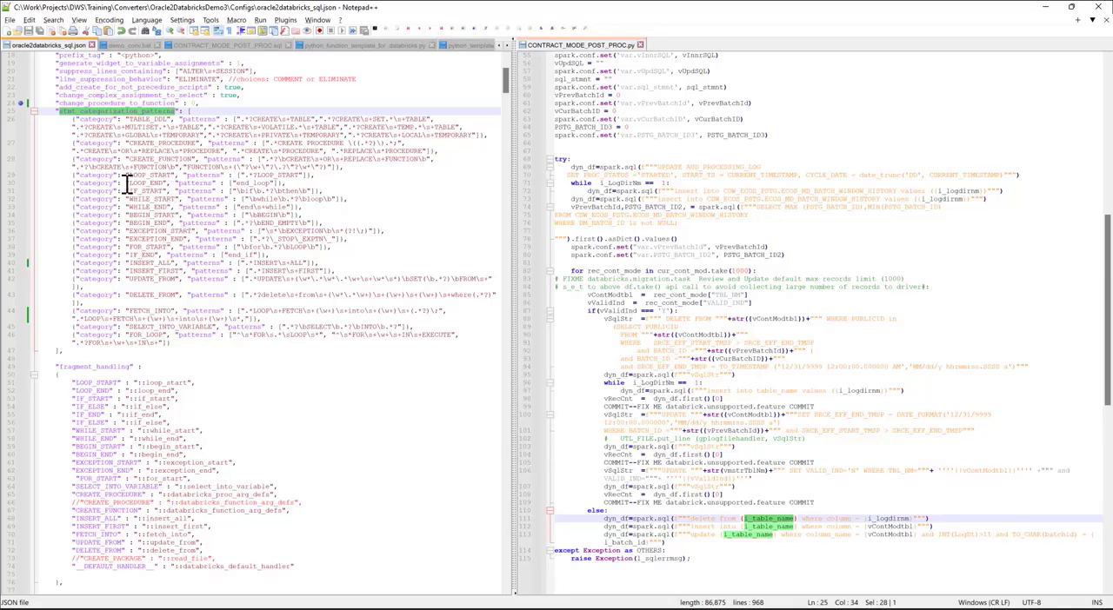
scroll(down, 3)
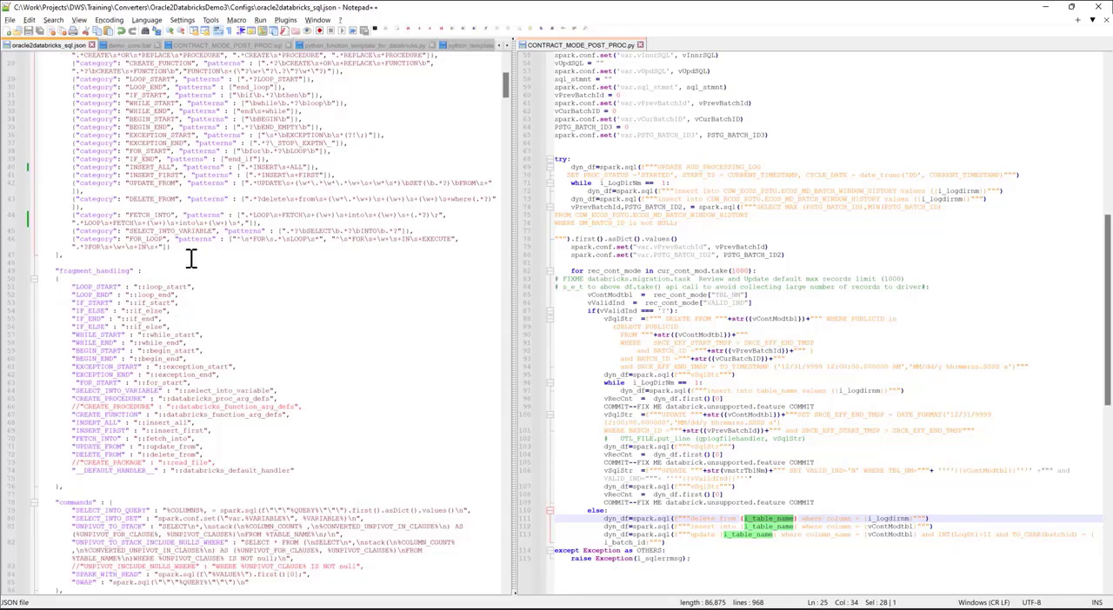
scroll(down, 3)
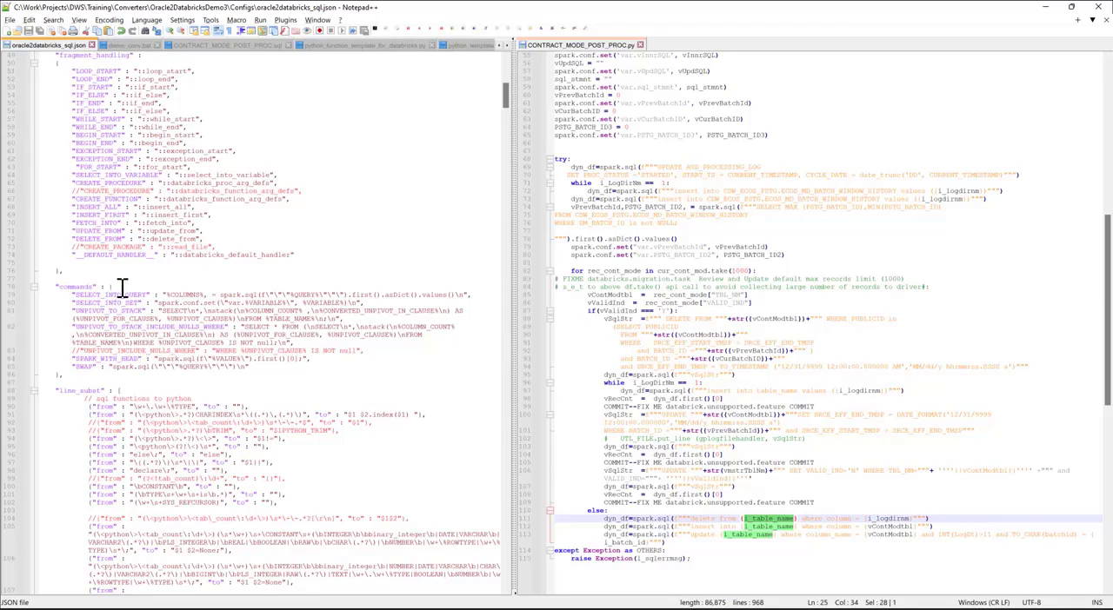
scroll(down, 3)
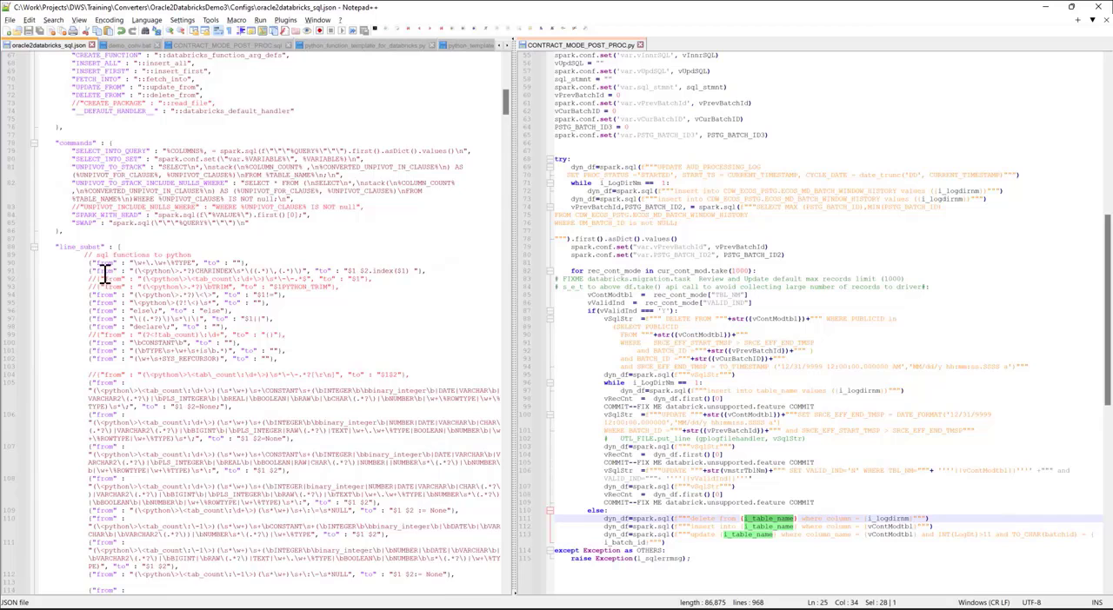
scroll(down, 3)
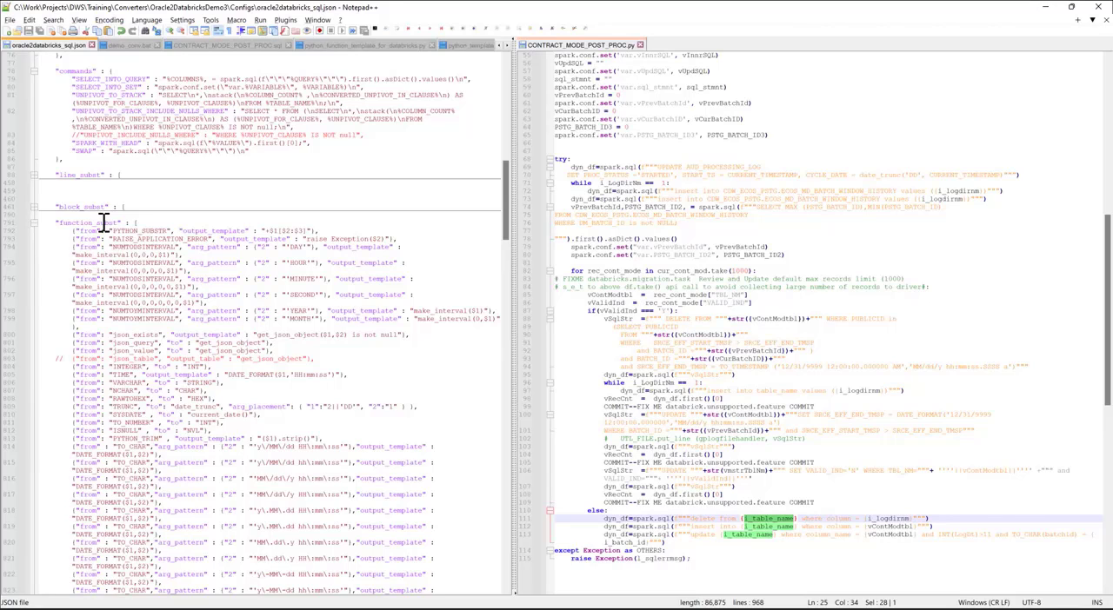
mouse_move(215, 194)
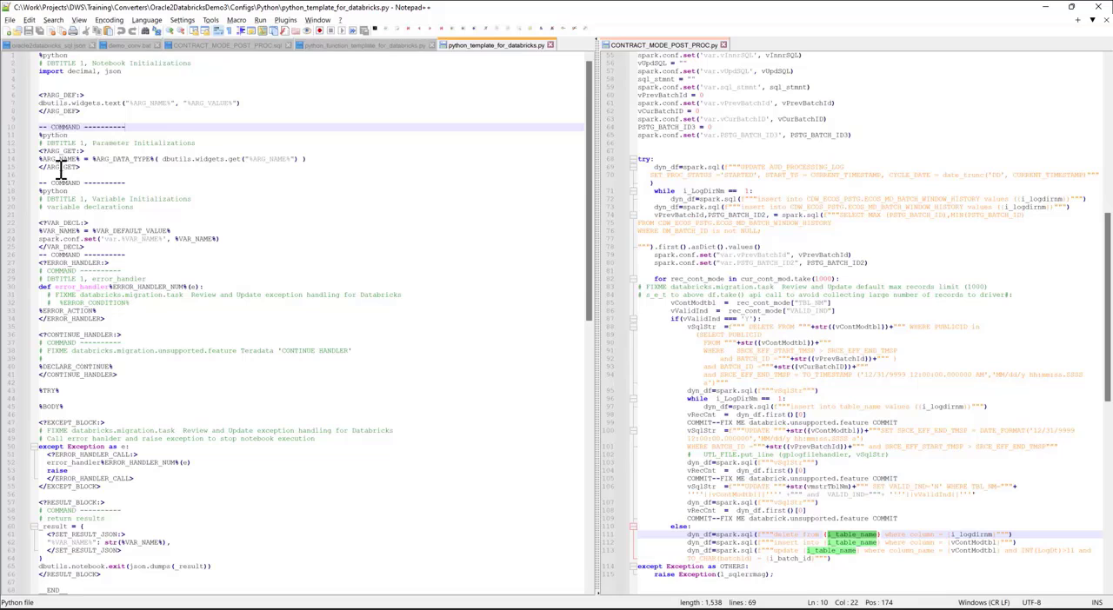
mouse_move(164, 157)
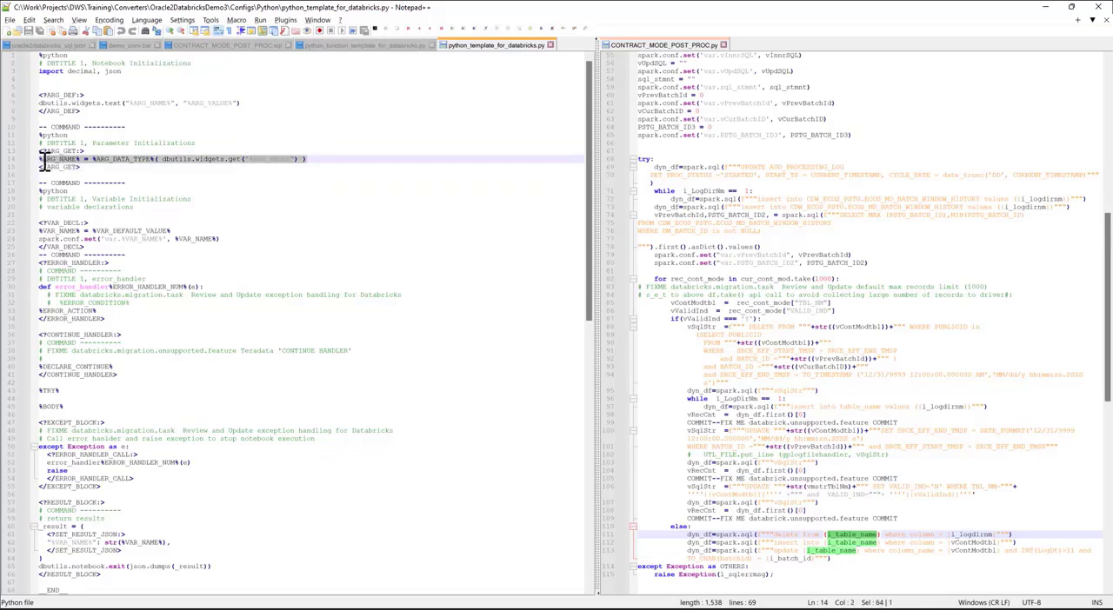
- Focus python_template_for_databricks.py in the left pane and scroll through its sections
click(248, 104)
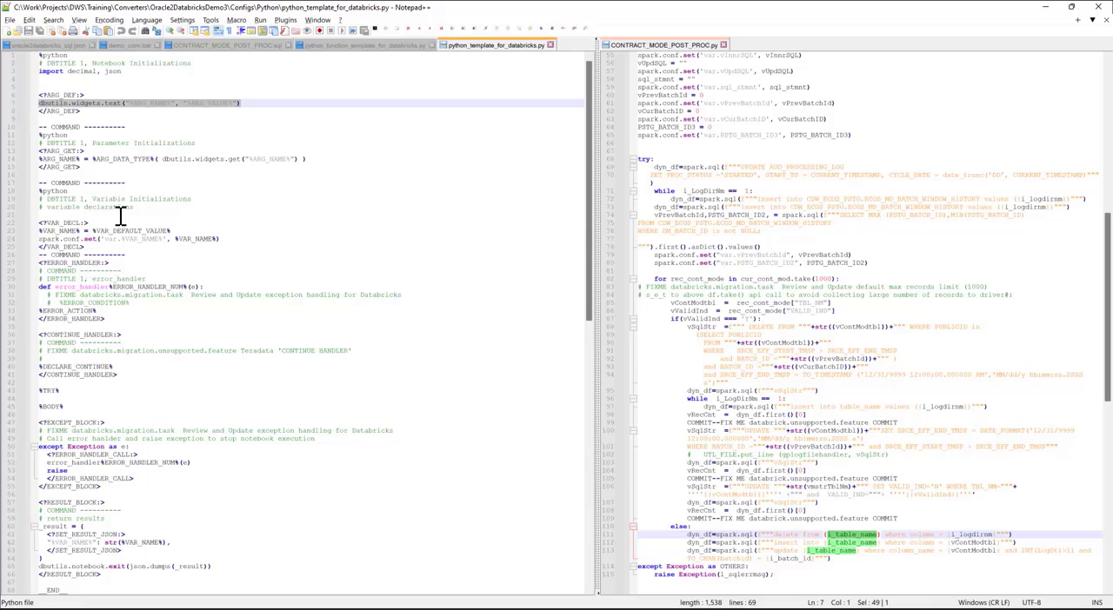
scroll(down, 3)
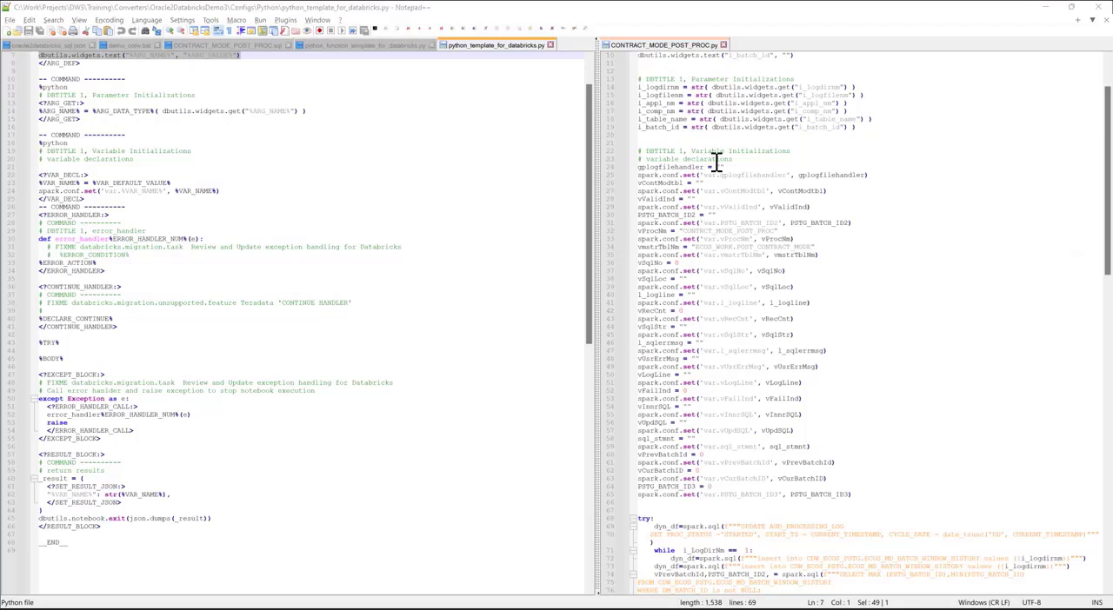
mouse_move(369, 275)
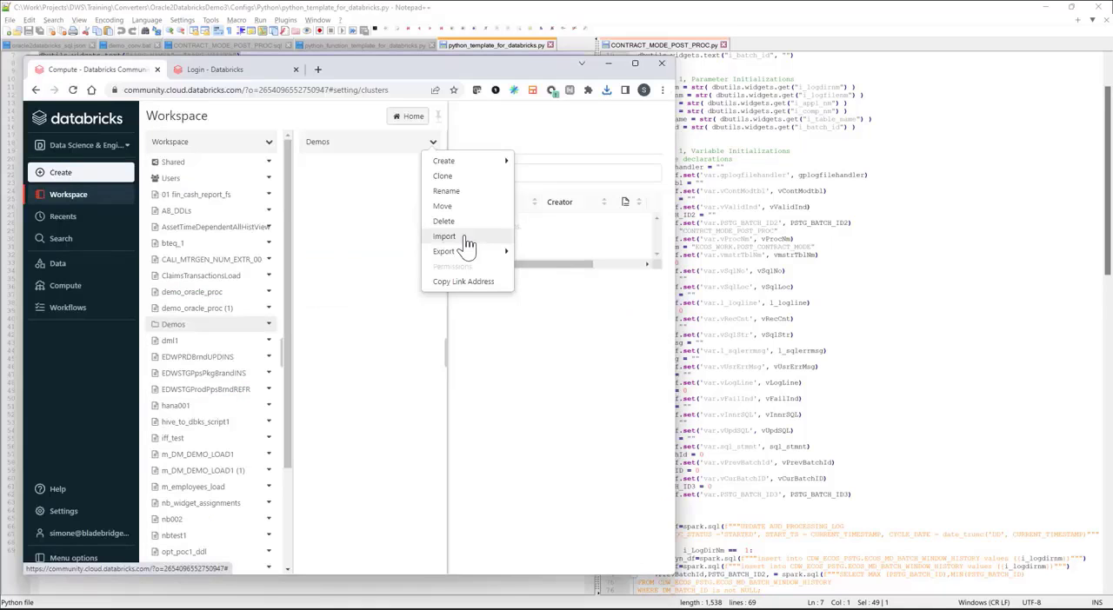
- Import the converted CONTRACT_MODE_POST_PROC.py into the Demos folder as a notebook
click(444, 236)
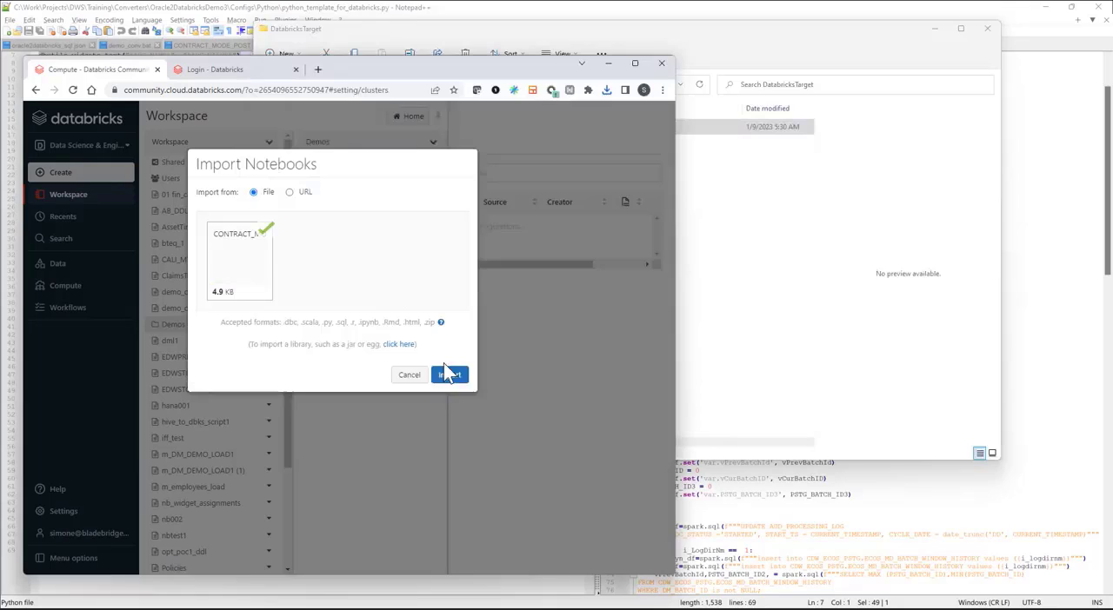
click(450, 376)
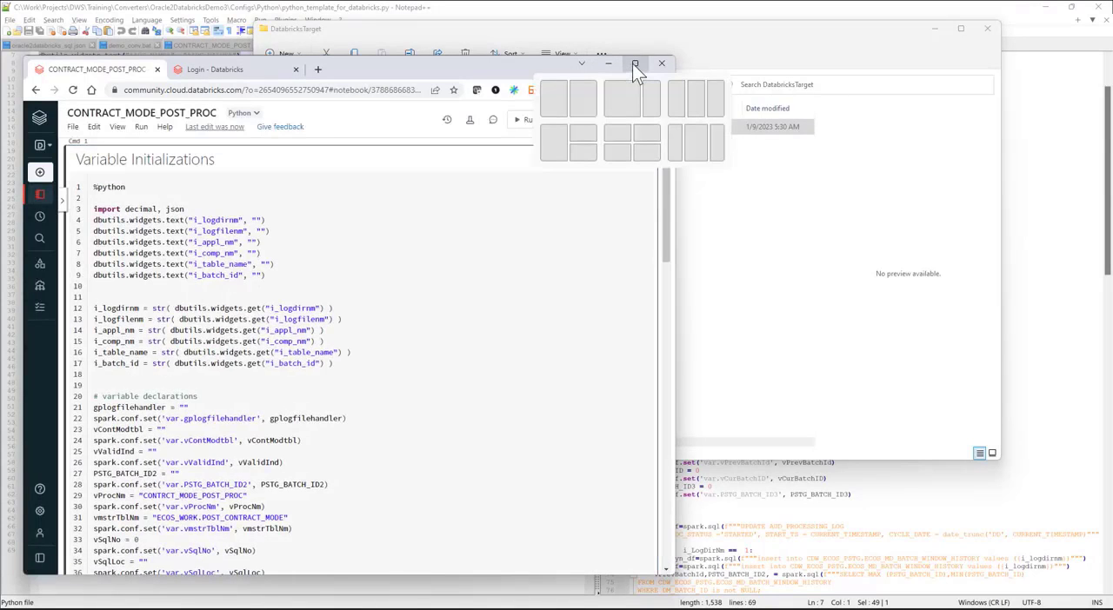
click(635, 62)
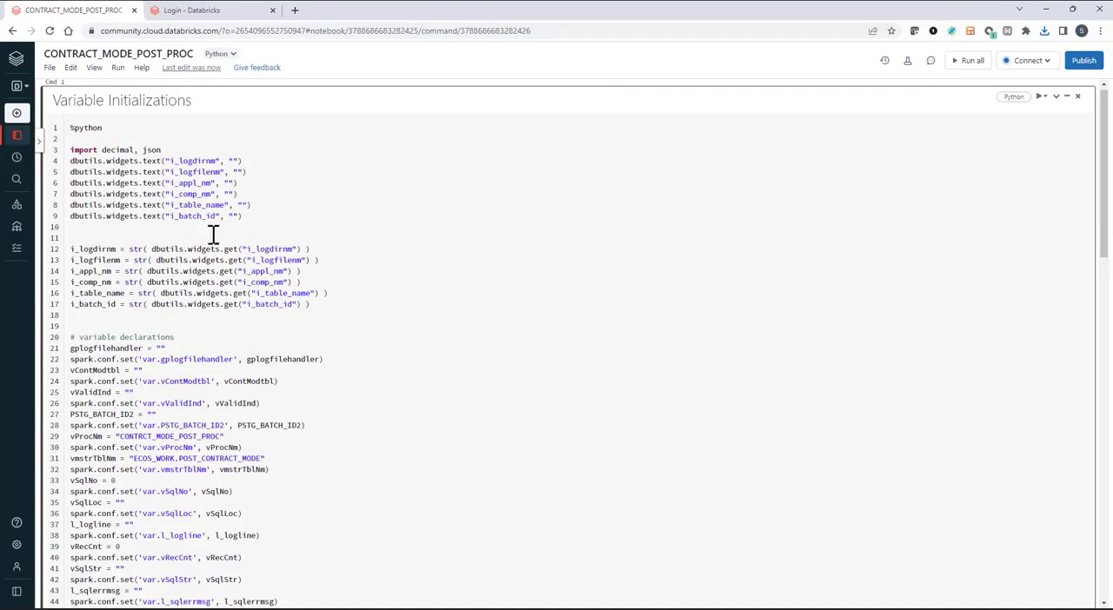
scroll(down, 3)
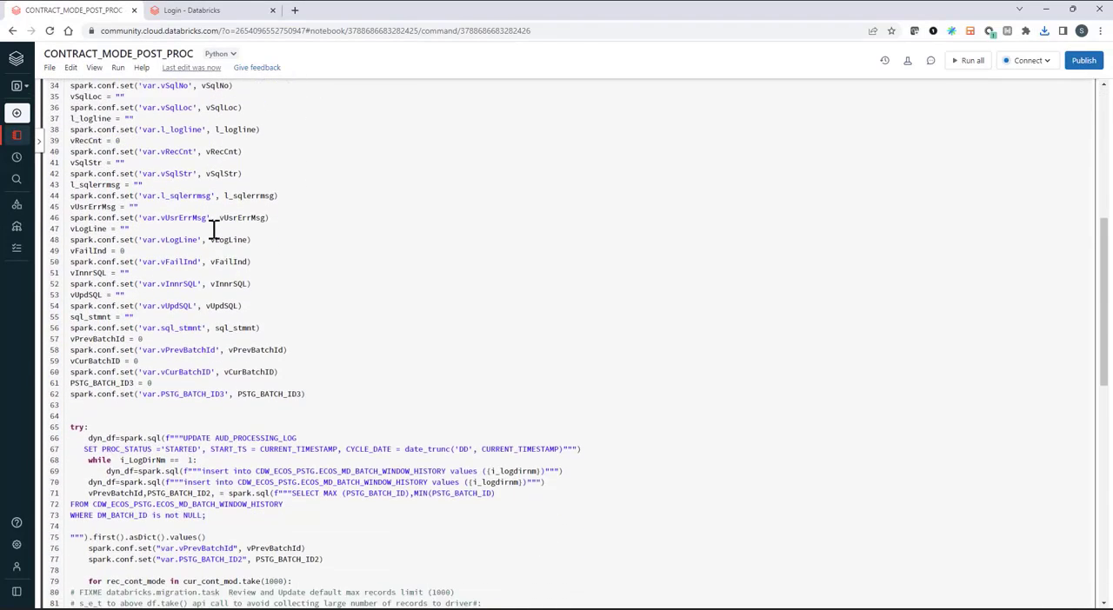
scroll(down, 3)
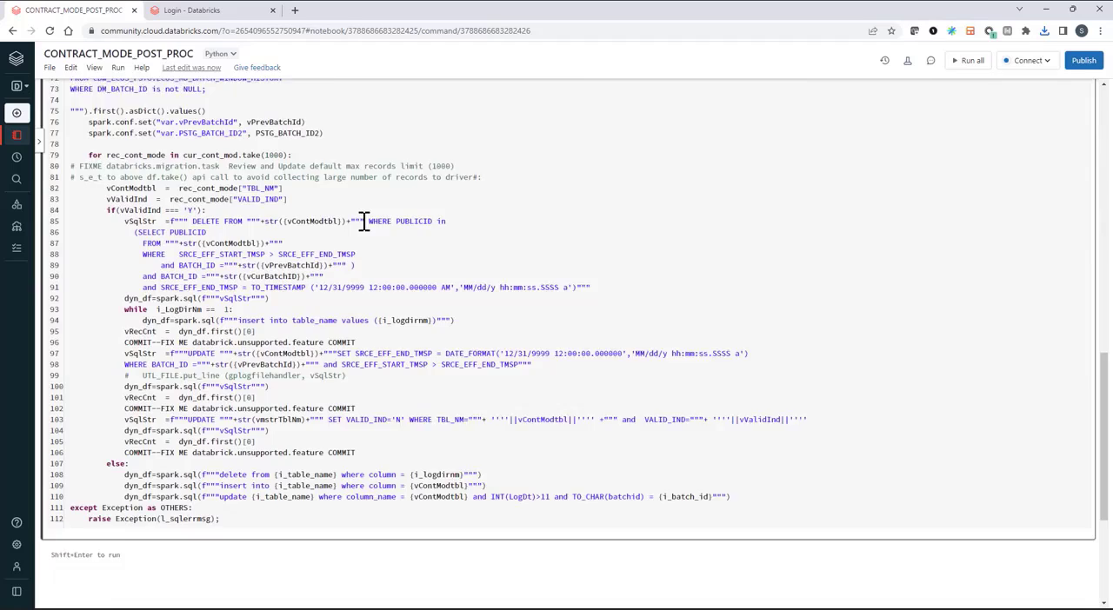
scroll(down, 3)
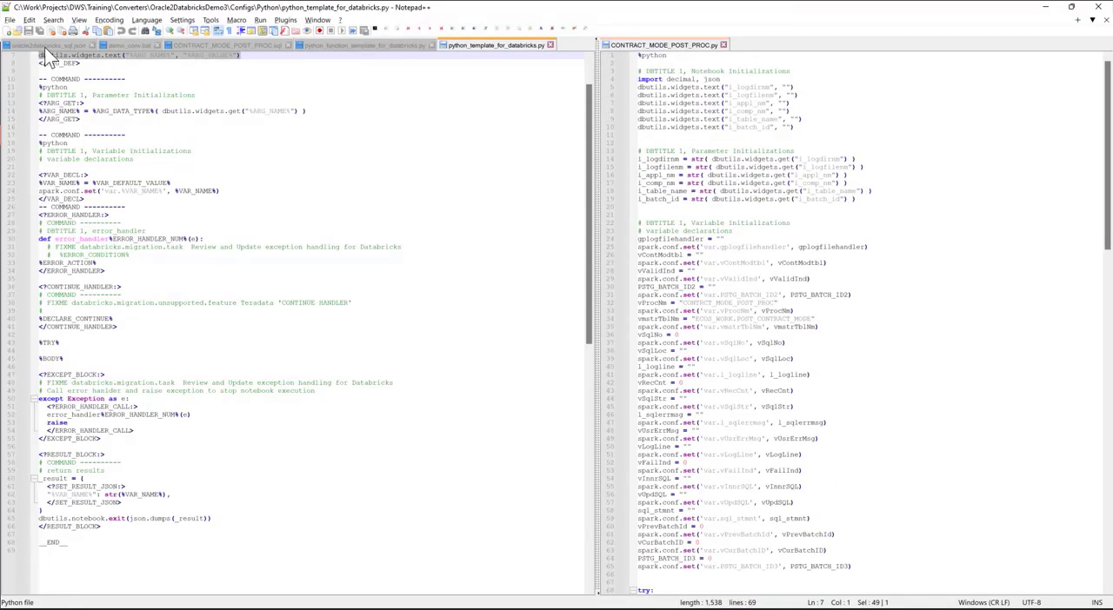
- Switch the left pane to oracle2databricks_sql.json, triggering the external-modification Reload prompt
click(35, 46)
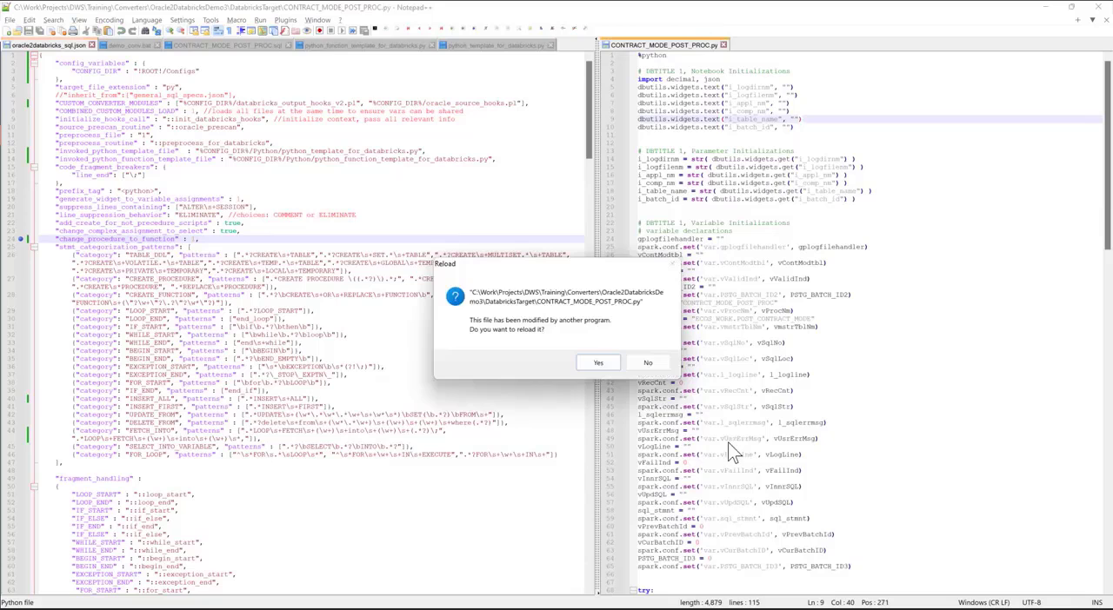
- Reload the regenerated function-style script and show CONTRACT_MODE_POST_PROC.sql on the left
click(599, 362)
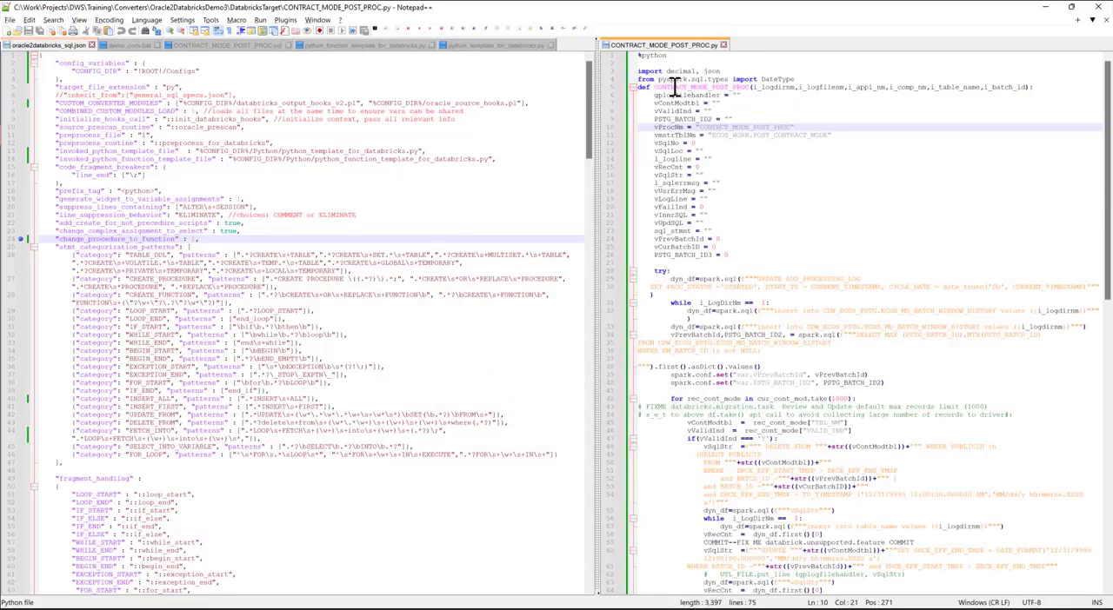
mouse_move(720, 104)
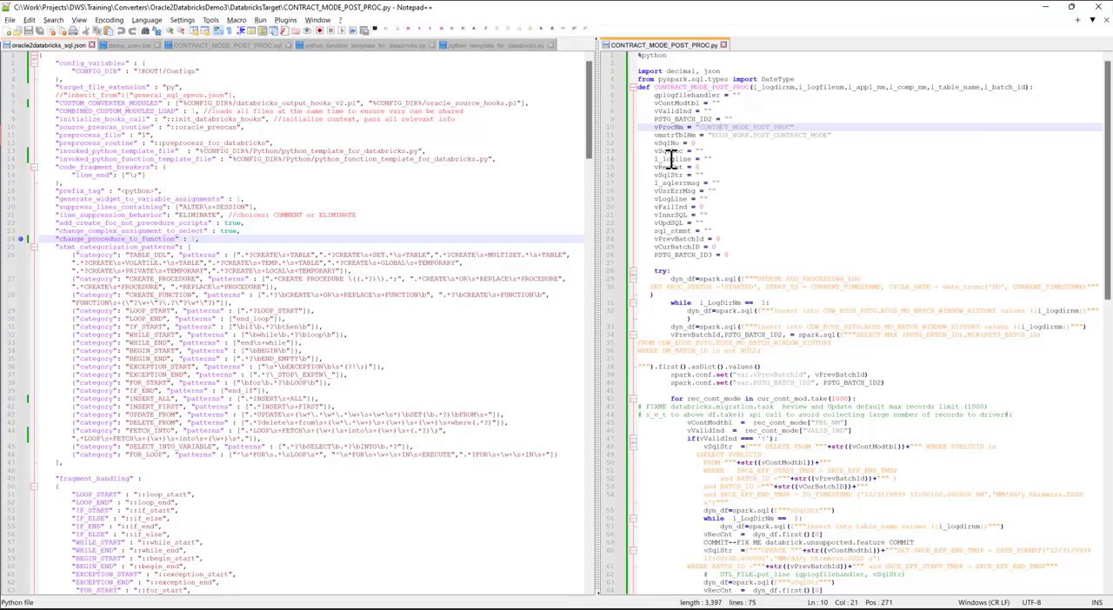
mouse_move(744, 202)
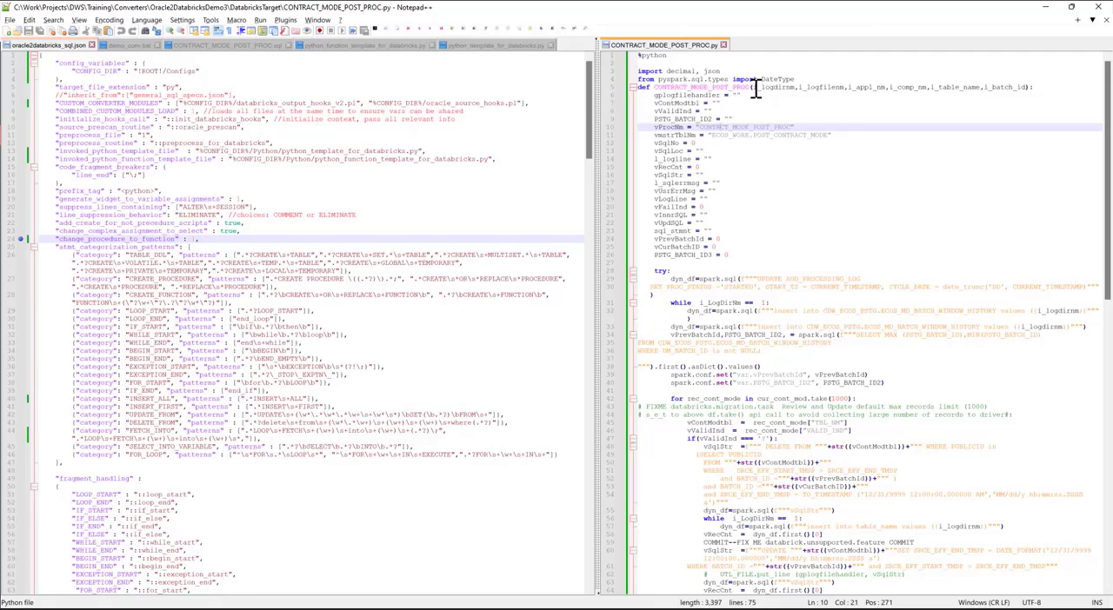
click(224, 45)
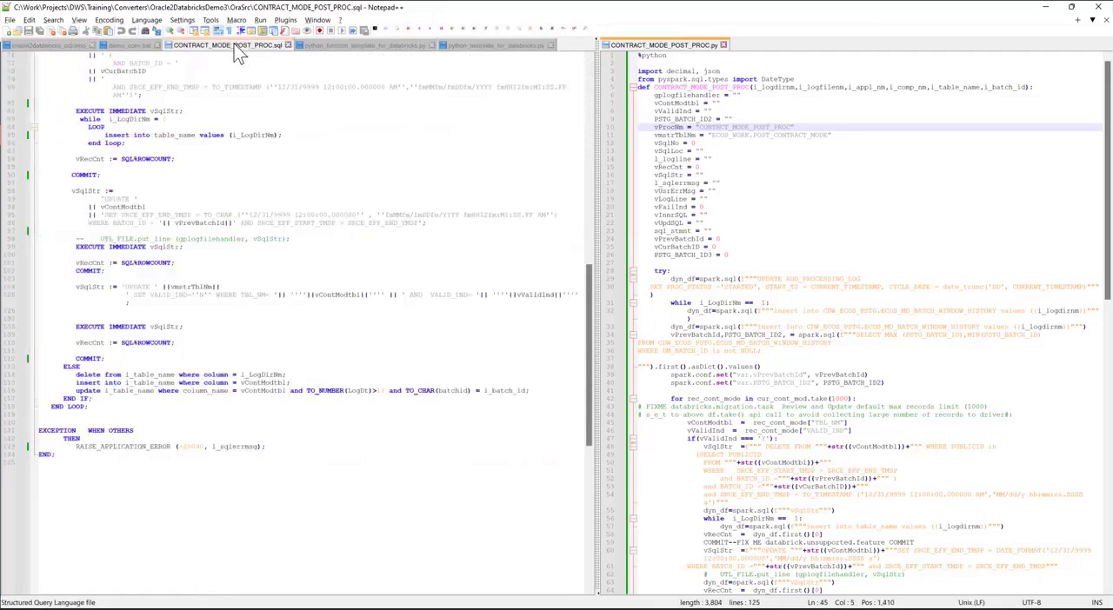